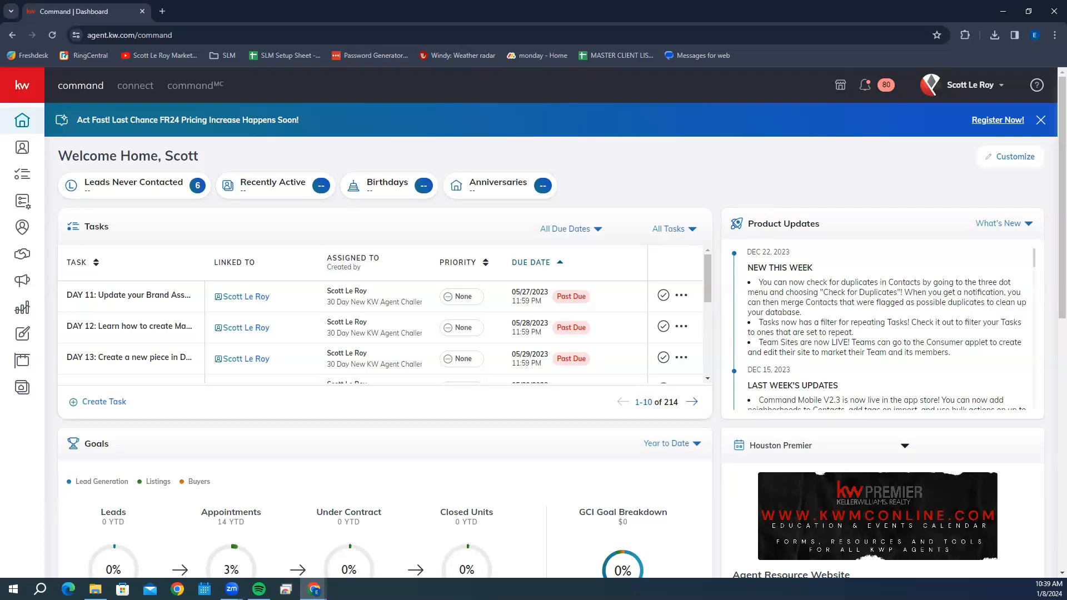
pyautogui.moveTo(827, 348)
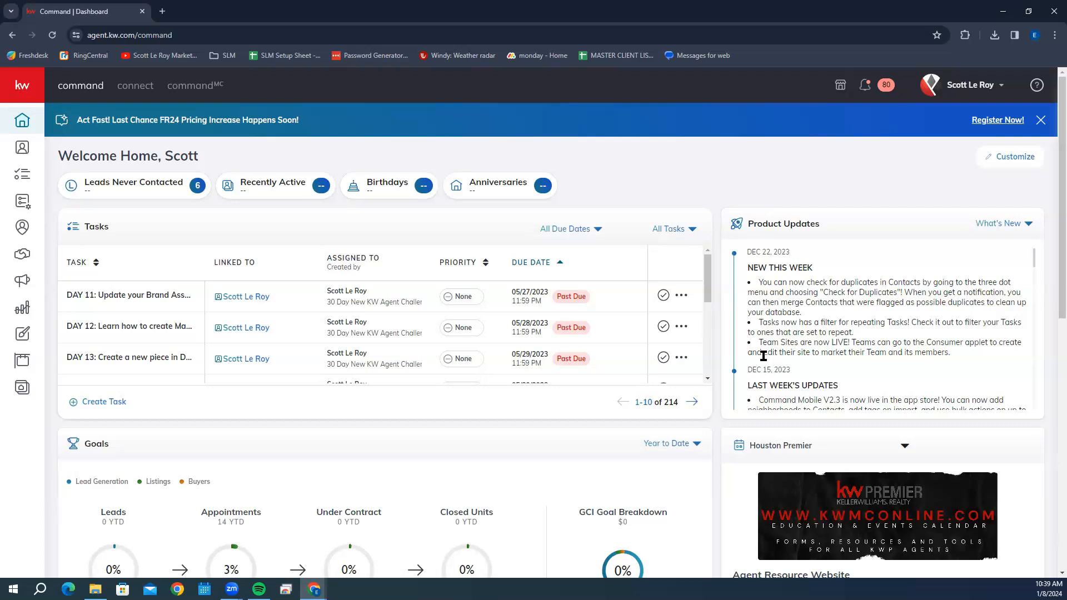
pyautogui.moveTo(196, 157)
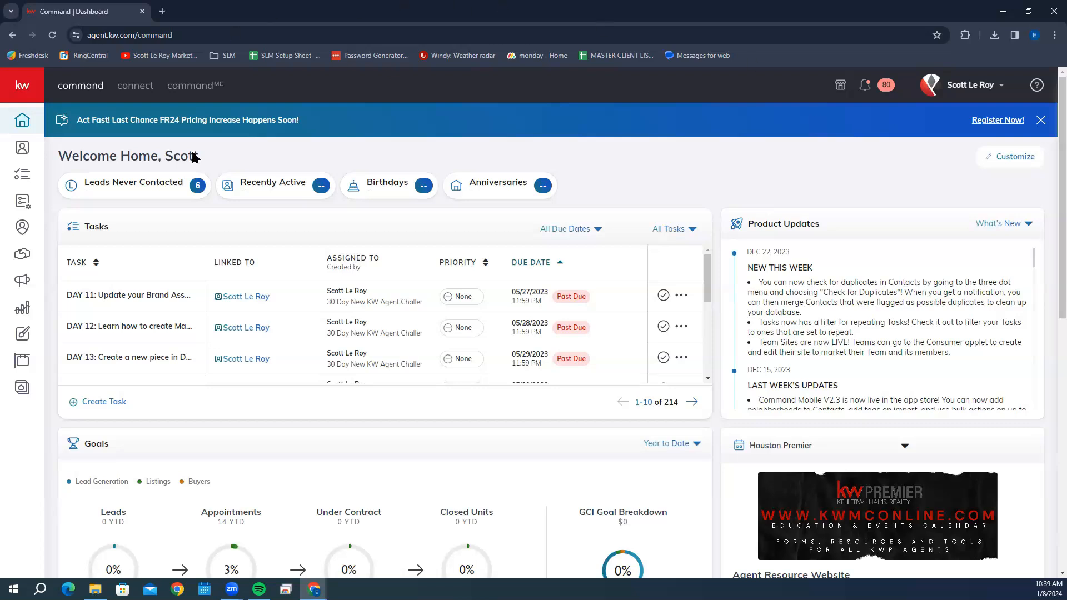
pyautogui.moveTo(655, 132)
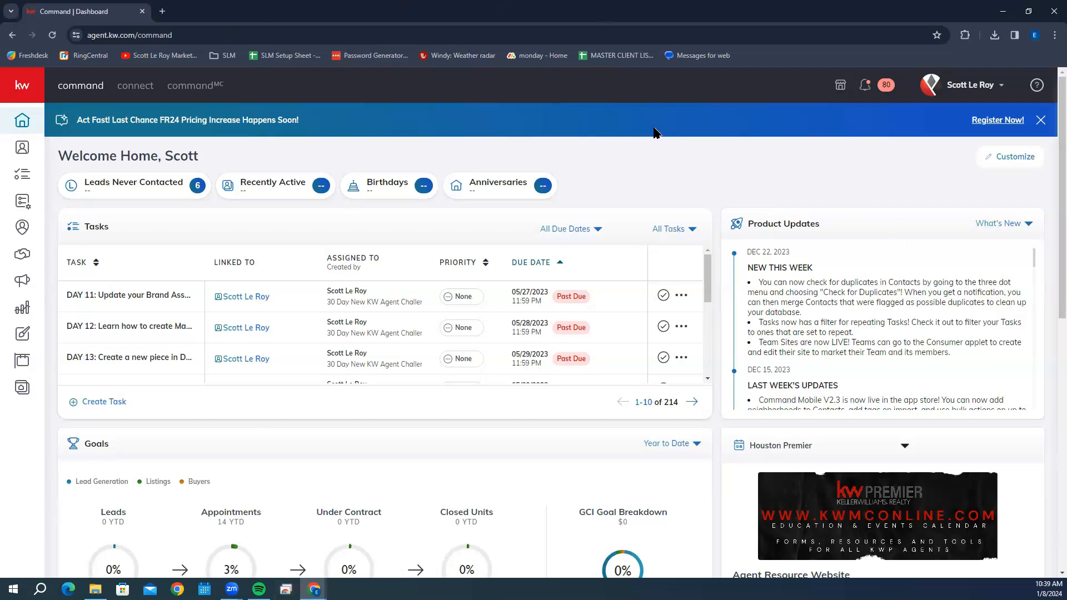
pyautogui.moveTo(265, 315)
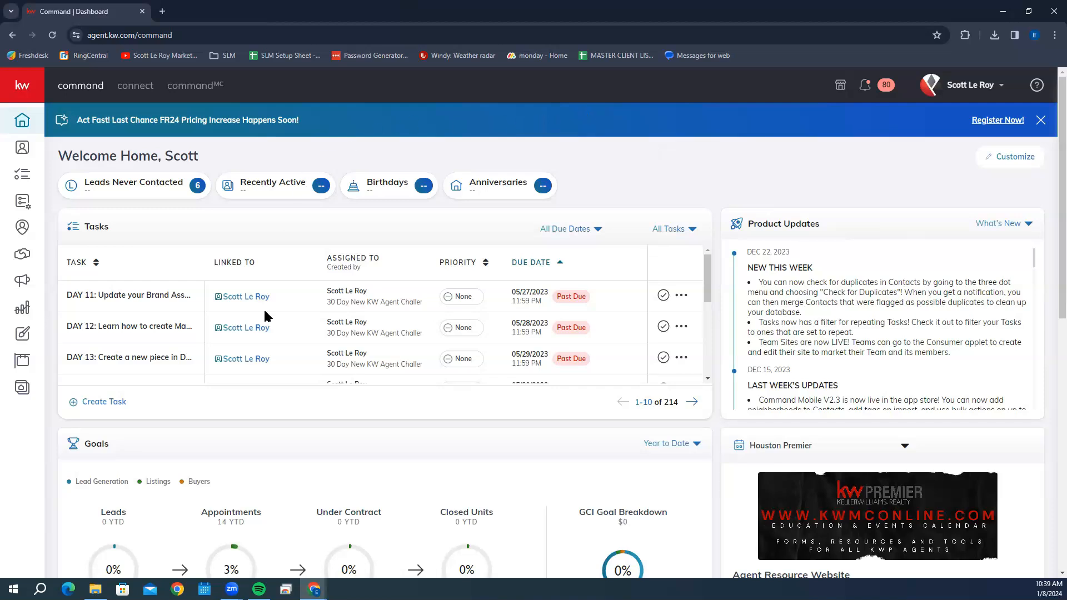
pyautogui.moveTo(4, 415)
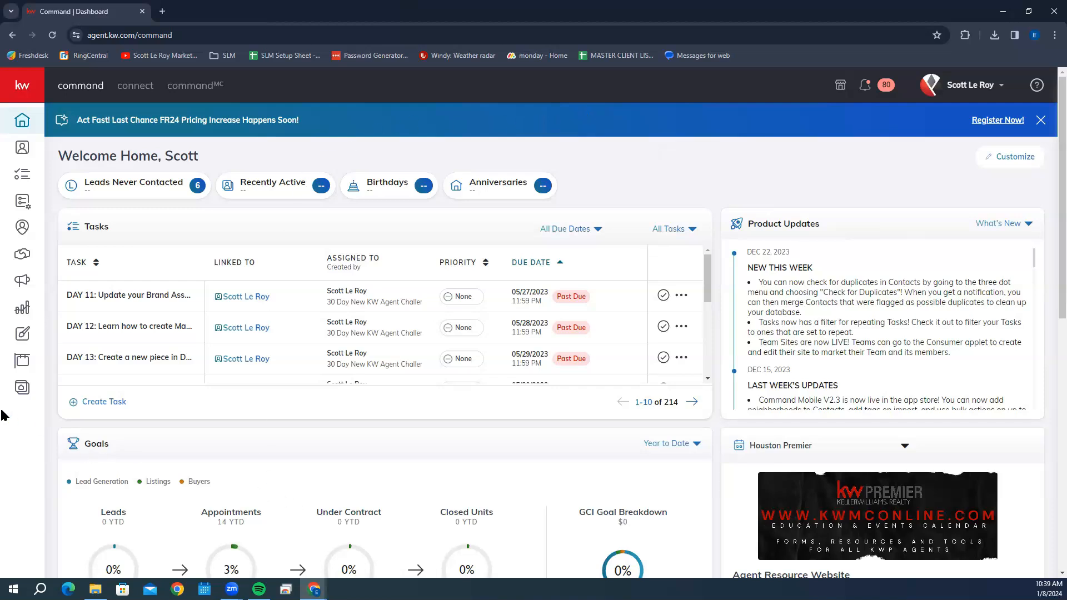
pyautogui.moveTo(22, 387)
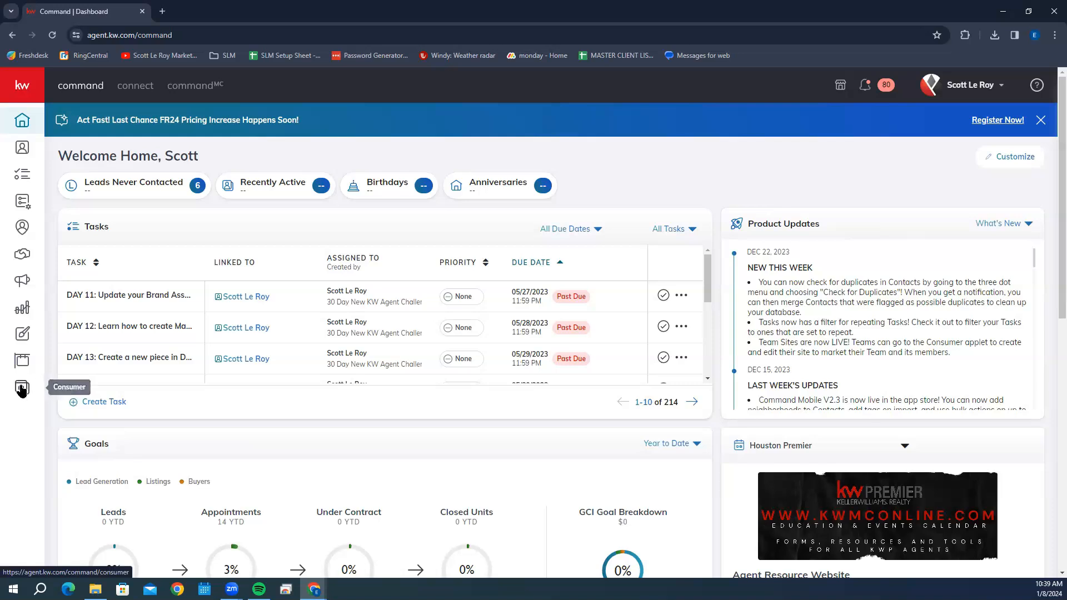
# Open the Consumer area's My Website management page for the agent site.
pyautogui.click(22, 388)
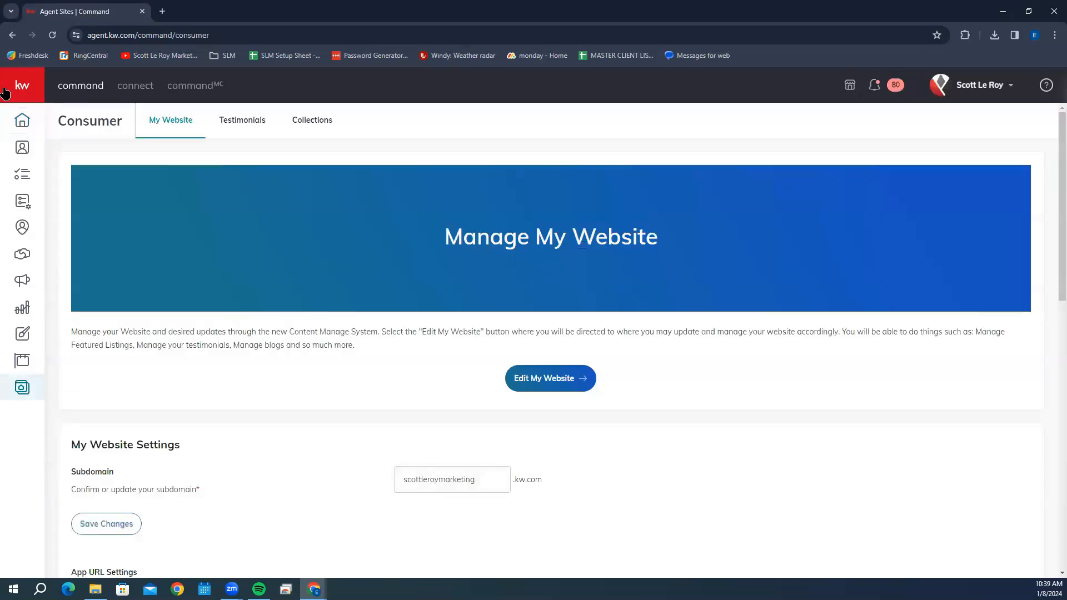
pyautogui.moveTo(614, 93)
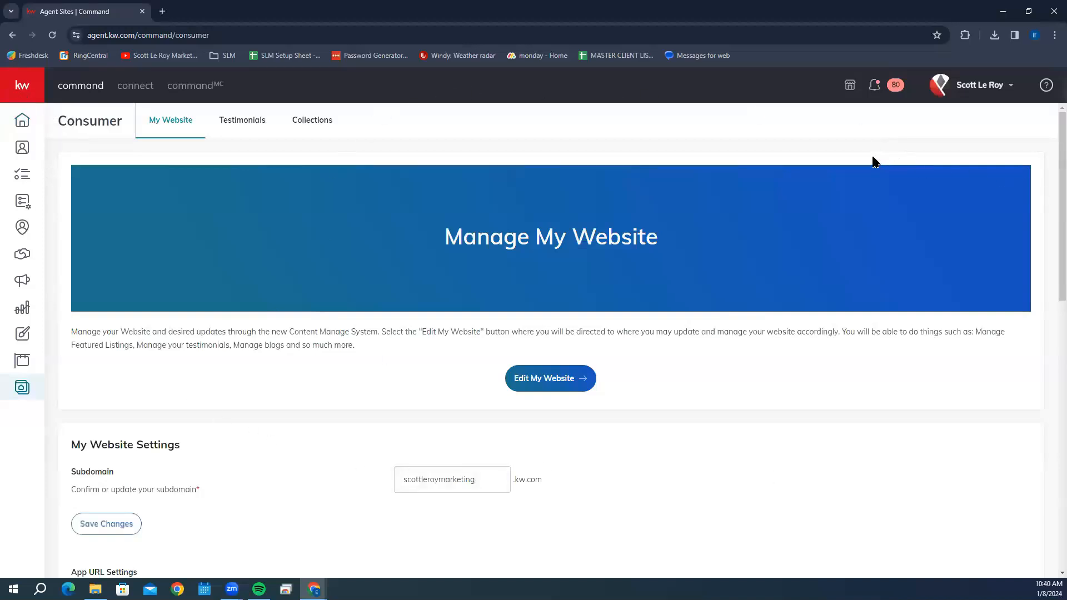
pyautogui.moveTo(769, 159)
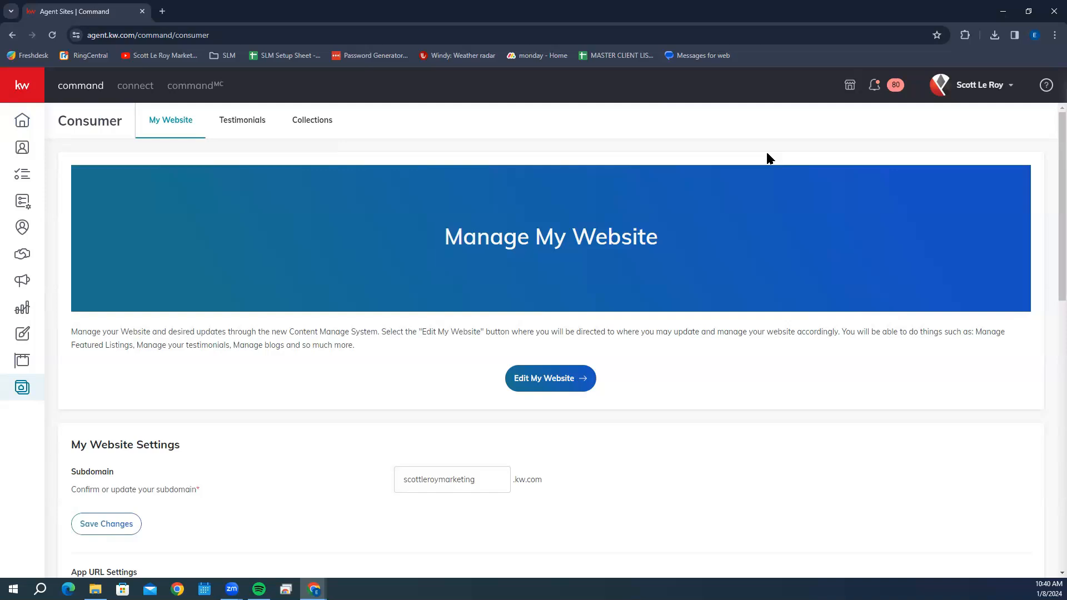
pyautogui.moveTo(672, 155)
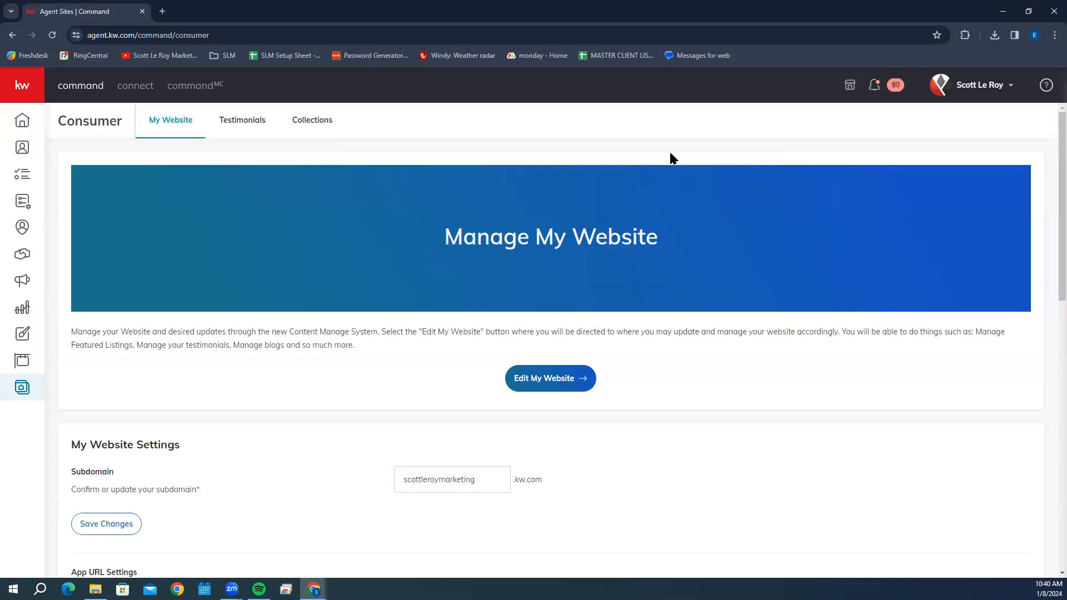
pyautogui.moveTo(525, 155)
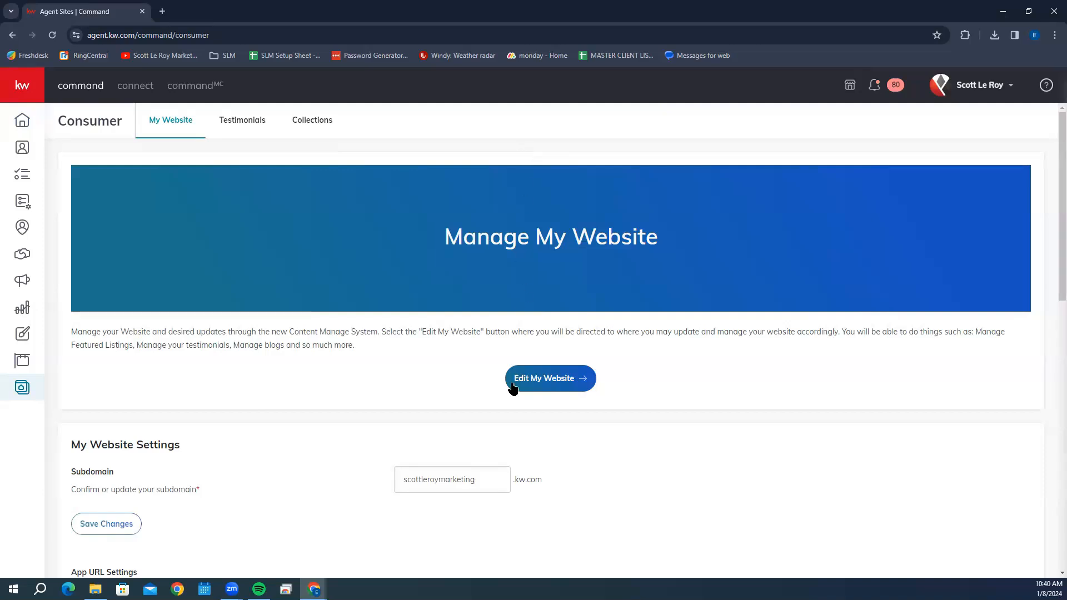
# Launch Edit My Website into the Brightspot dashboard, checking then dismissing the organization site switcher.
pyautogui.click(549, 378)
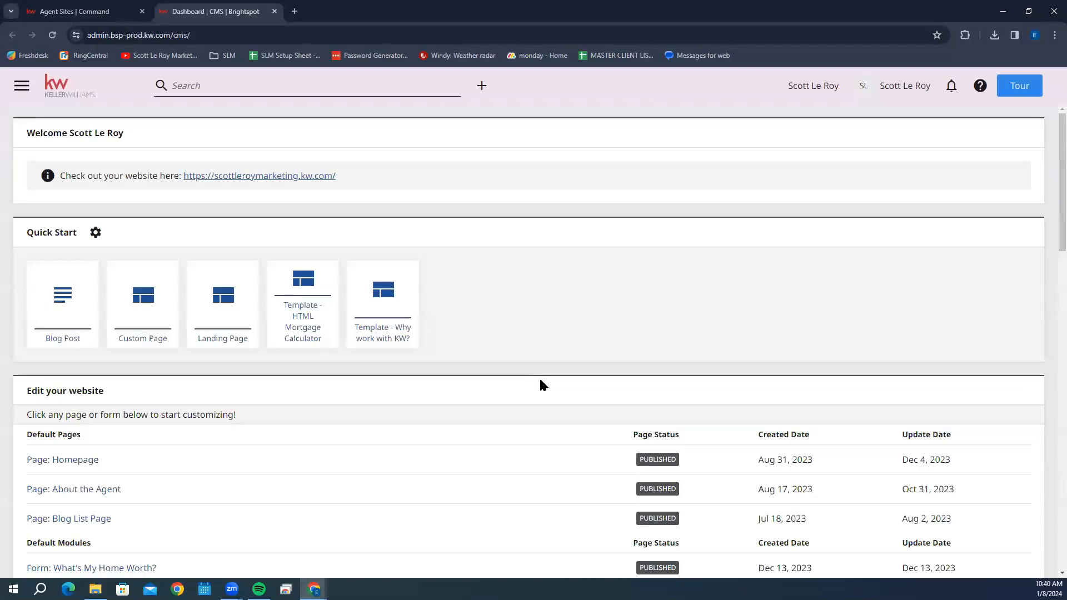
pyautogui.moveTo(551, 397)
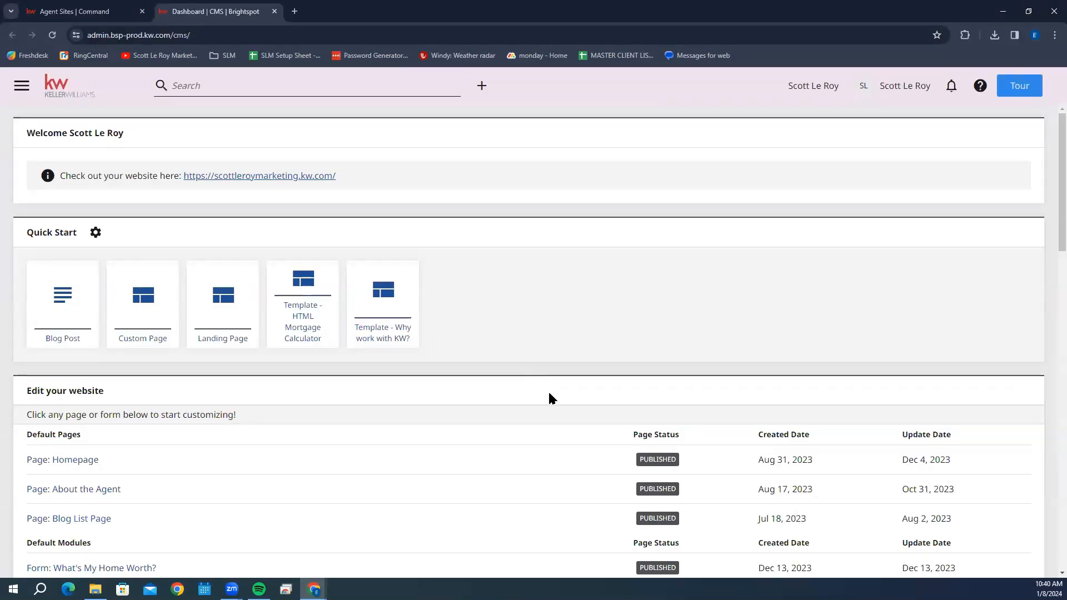
pyautogui.moveTo(479, 357)
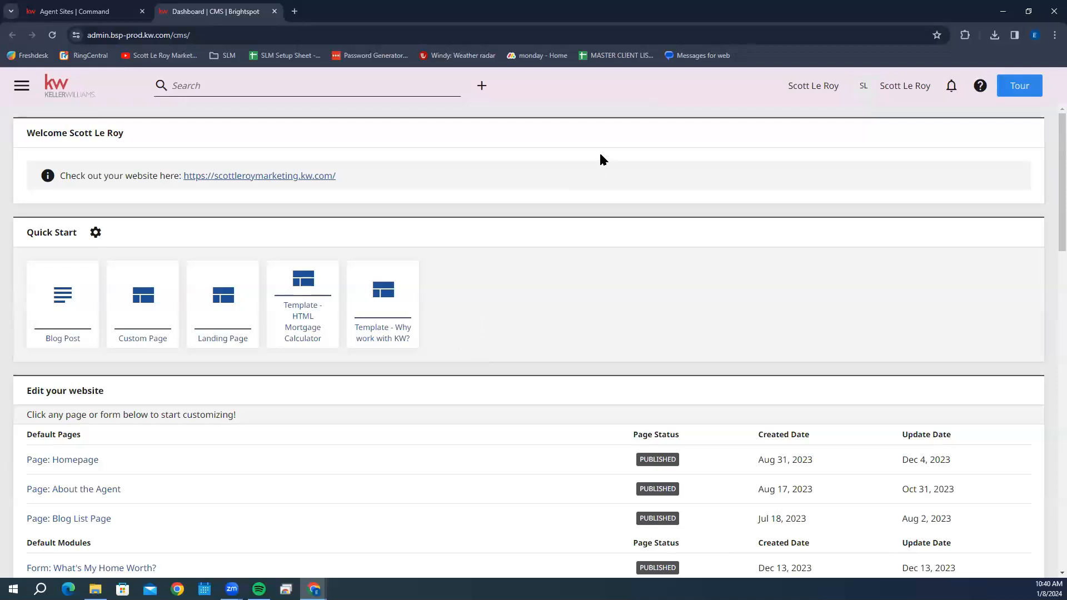
pyautogui.moveTo(812, 86)
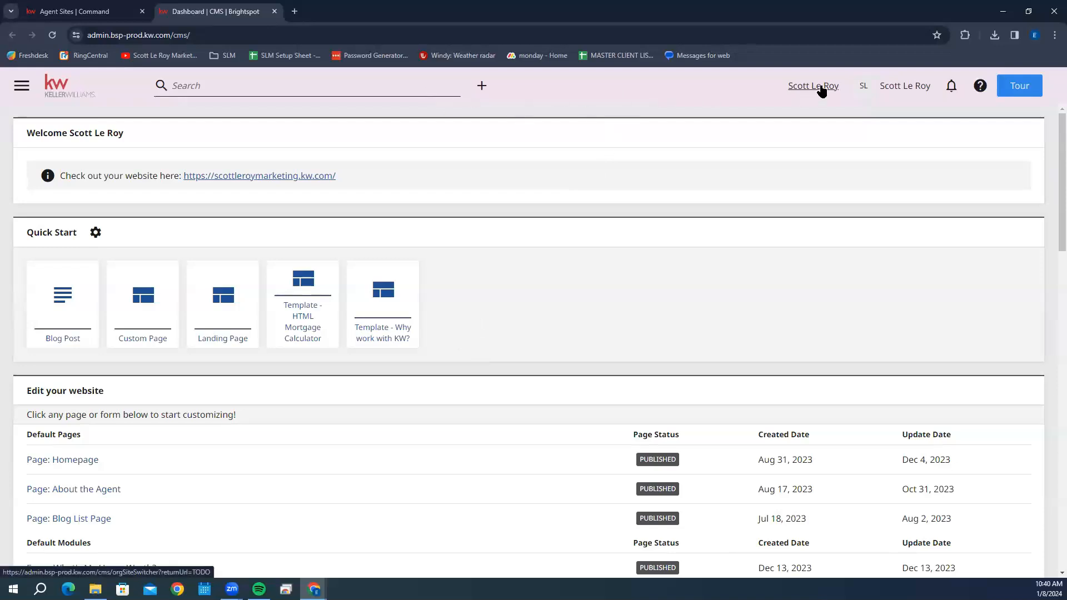
pyautogui.click(812, 86)
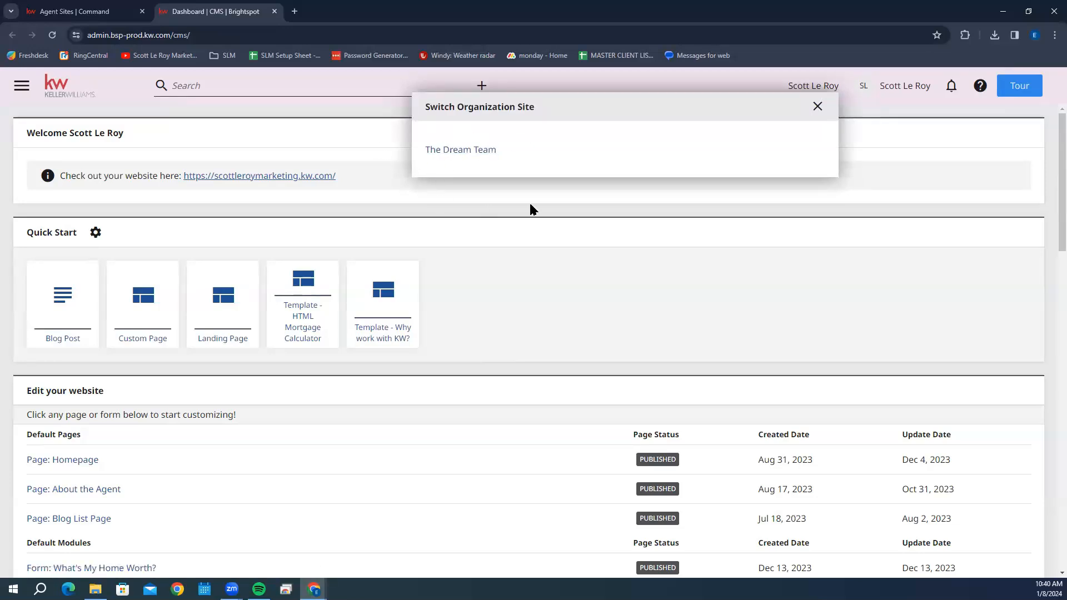
pyautogui.click(817, 106)
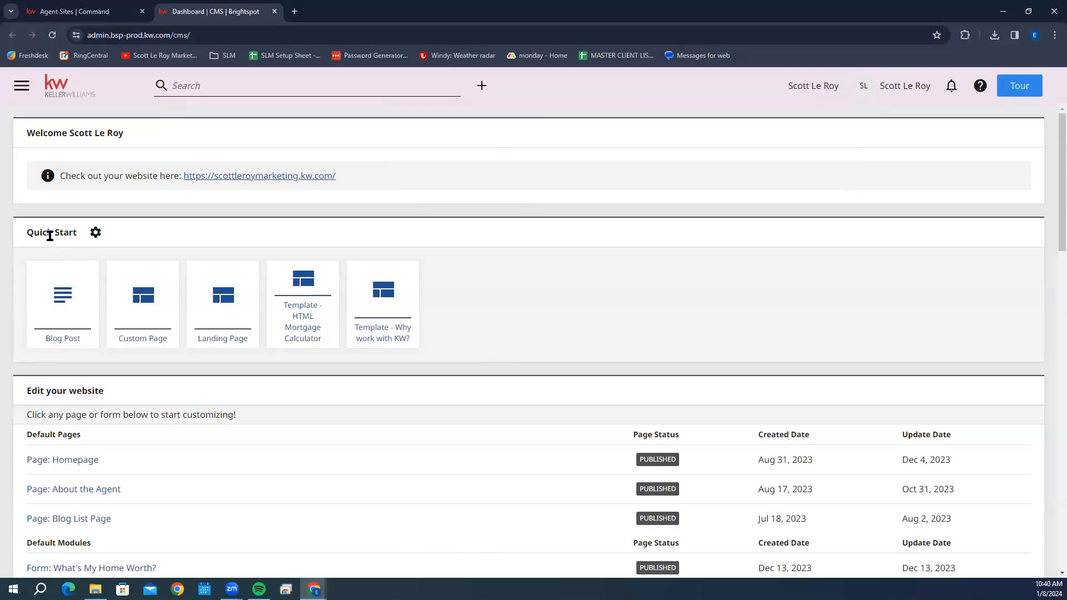
pyautogui.moveTo(130, 260)
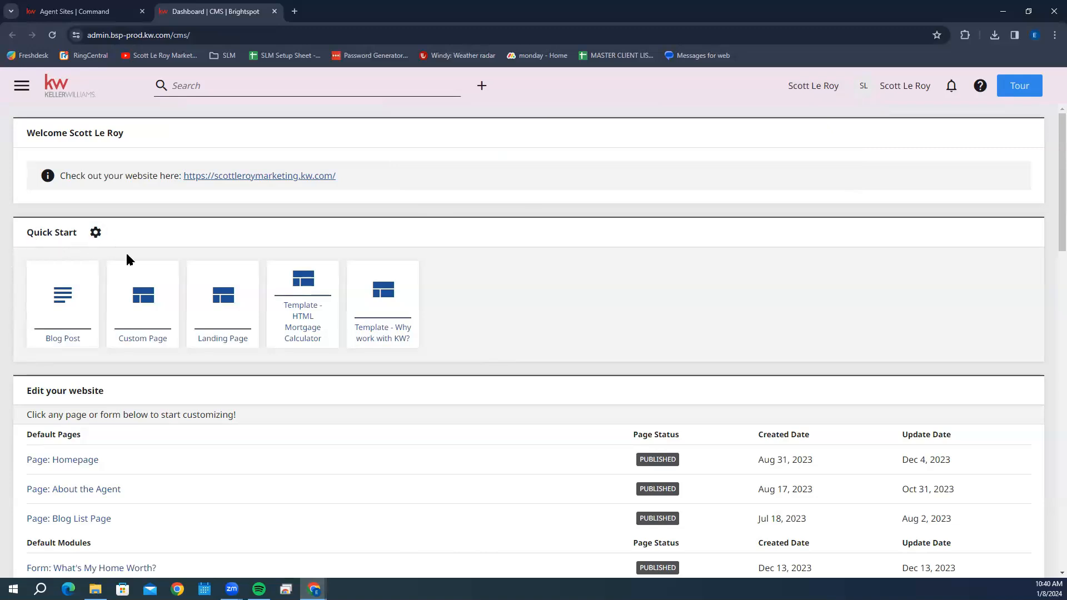
# Create a new Landing Page titled 'Test Landing Page #1'.
pyautogui.click(222, 303)
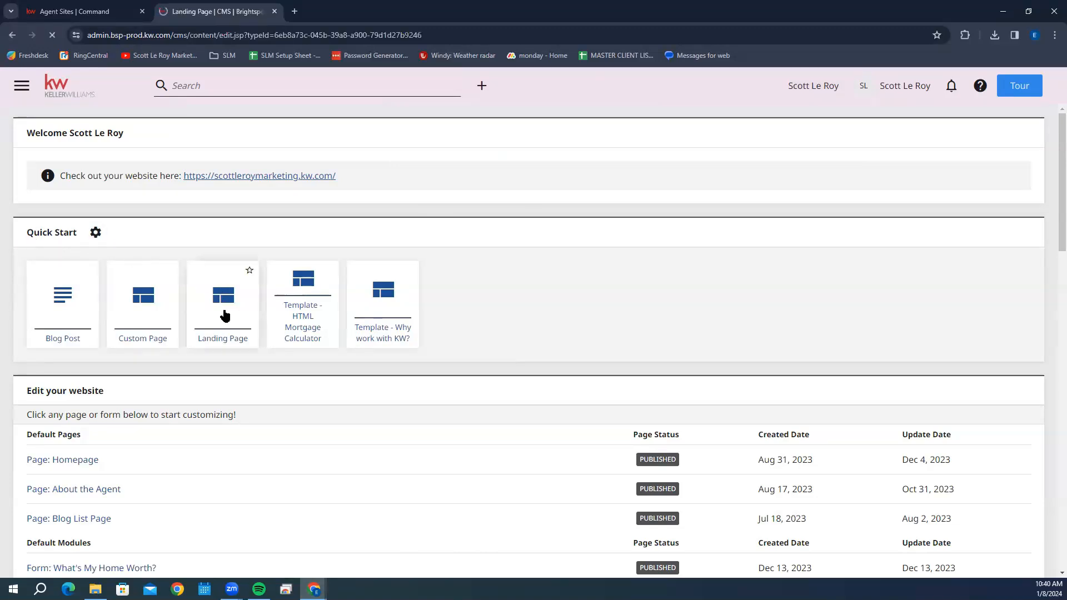
pyautogui.click(222, 304)
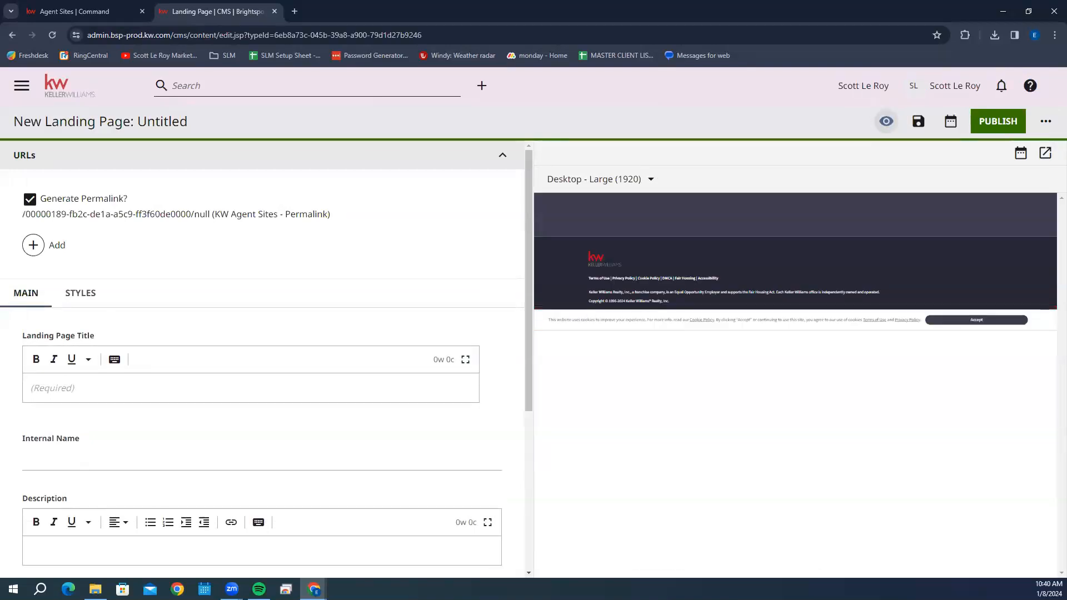
pyautogui.moveTo(864, 395)
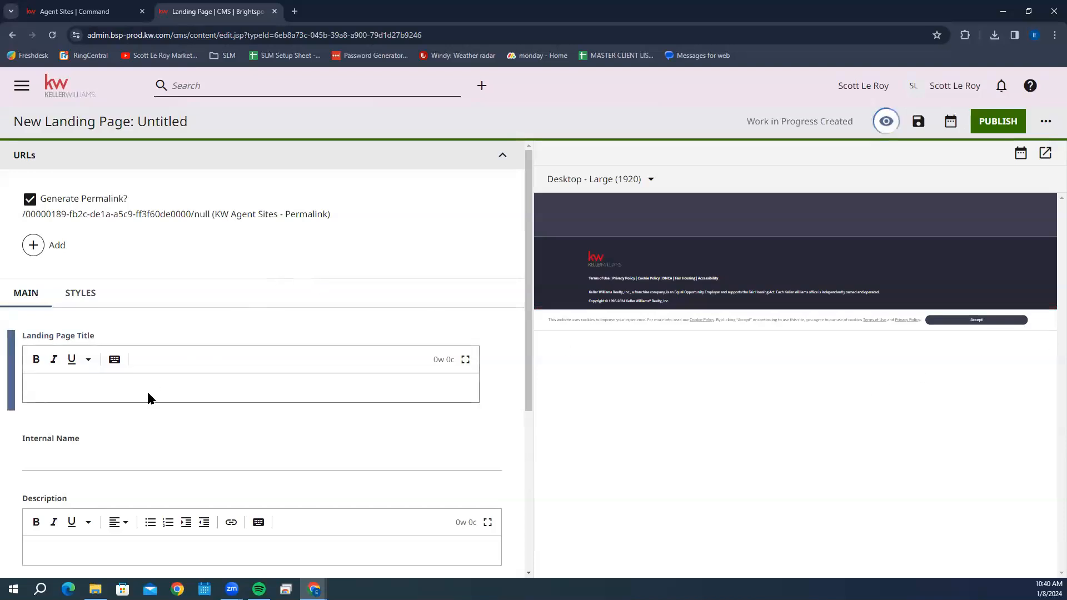
pyautogui.write('Test Landi')
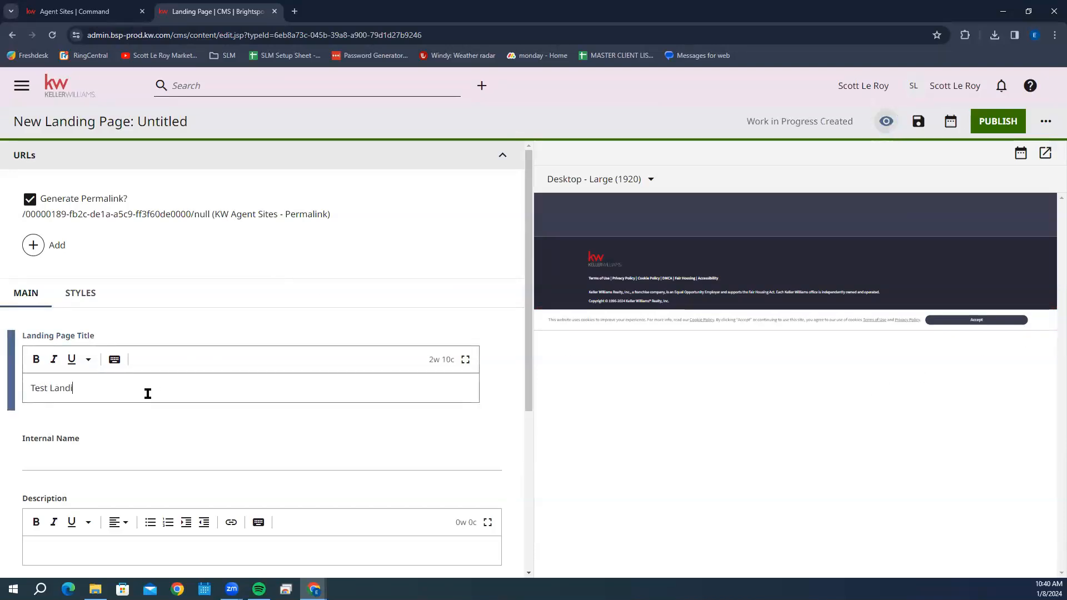
pyautogui.write('ng Page #')
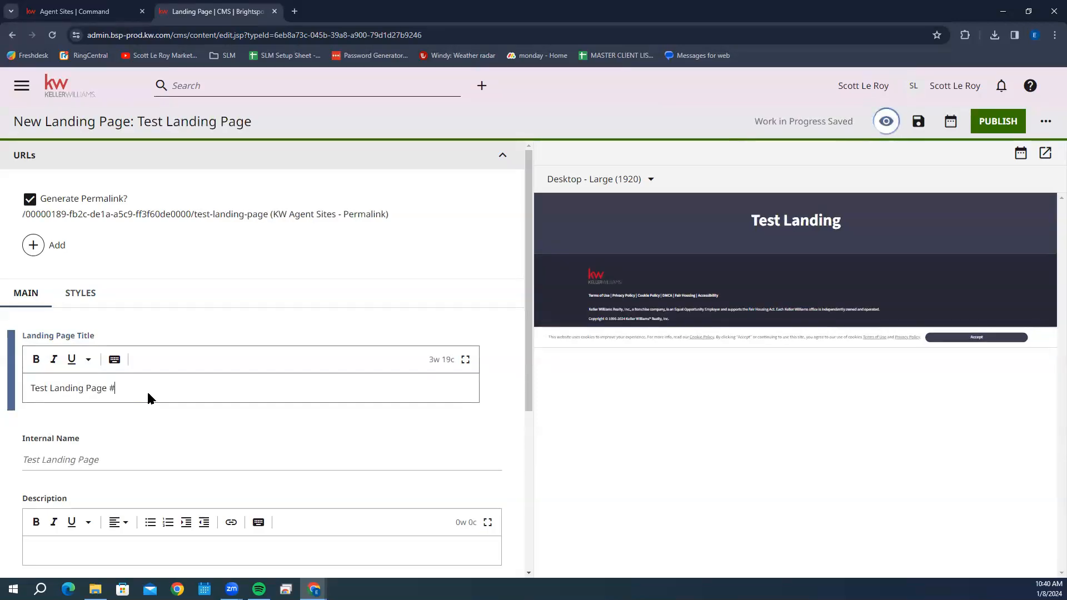
pyautogui.write('1')
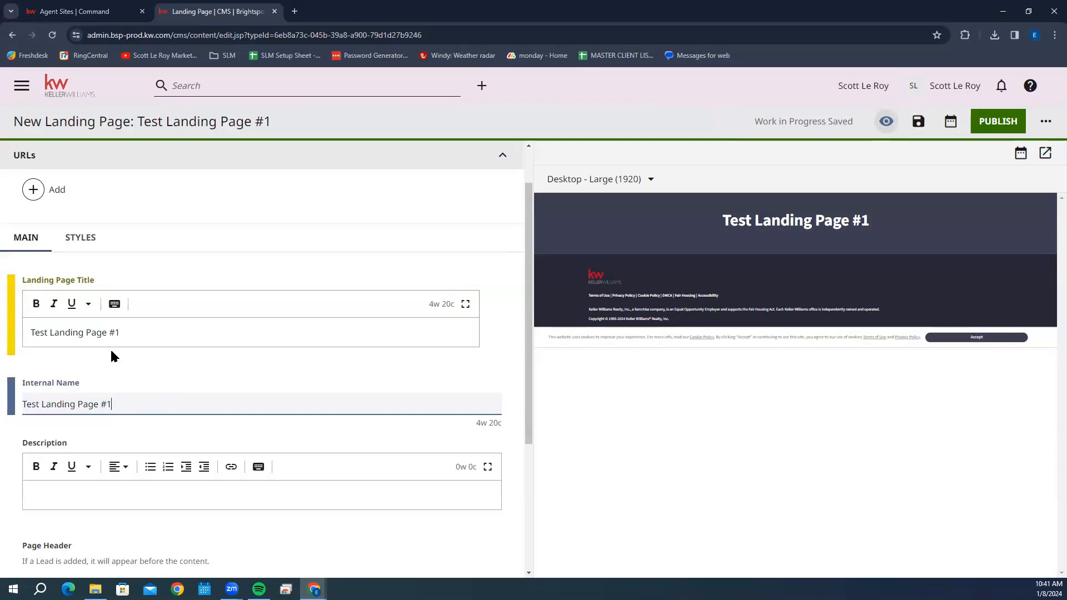
pyautogui.moveTo(1038, 481)
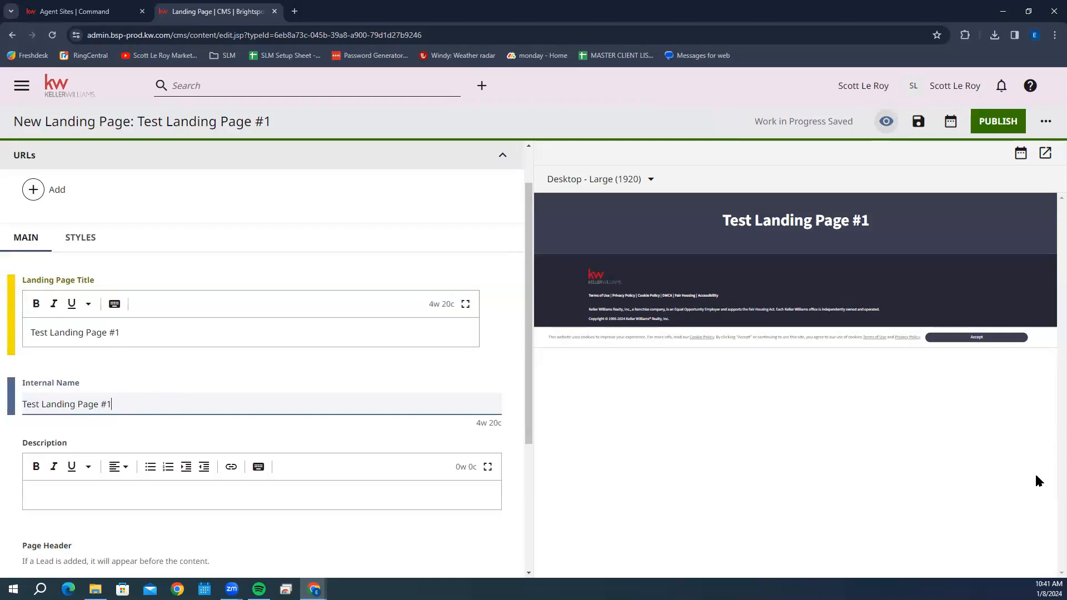
# Enter the description 'This is the description for the landing page'.
pyautogui.scroll(-3)
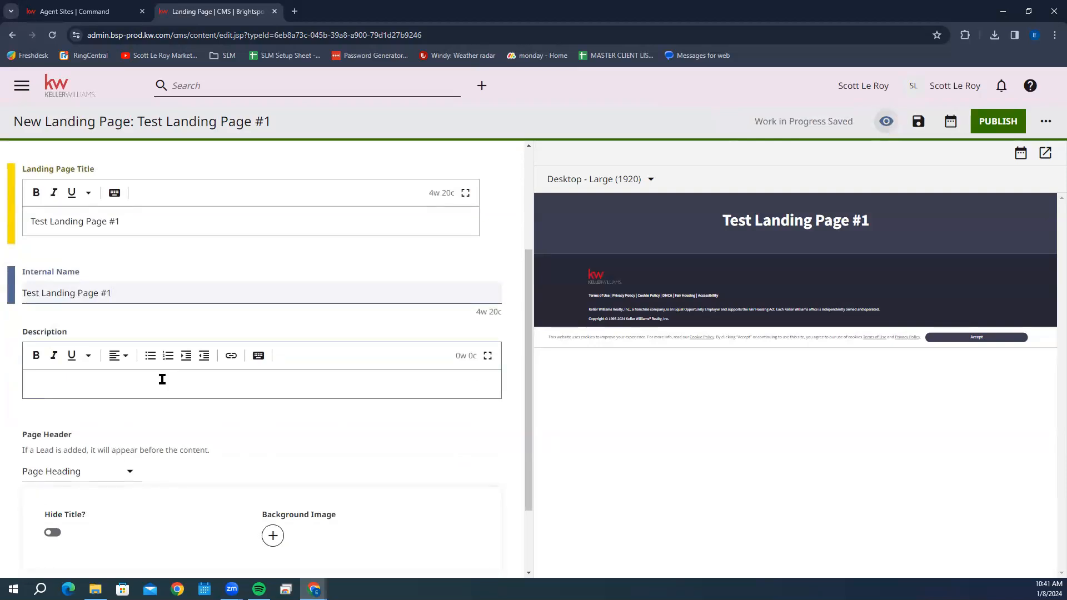
pyautogui.write('This is the de')
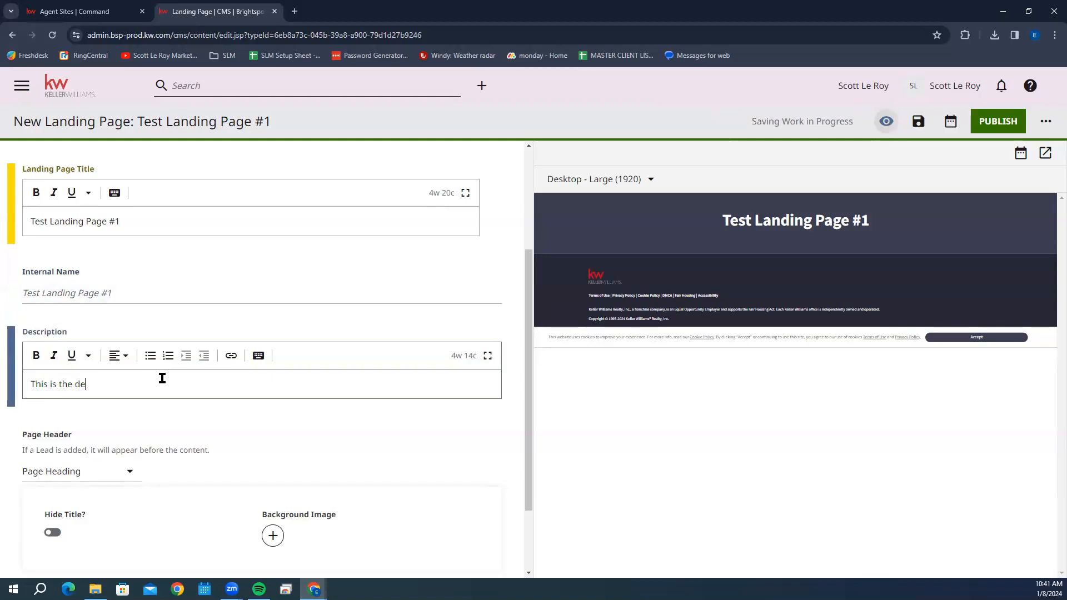
pyautogui.write('scription for the landing pag')
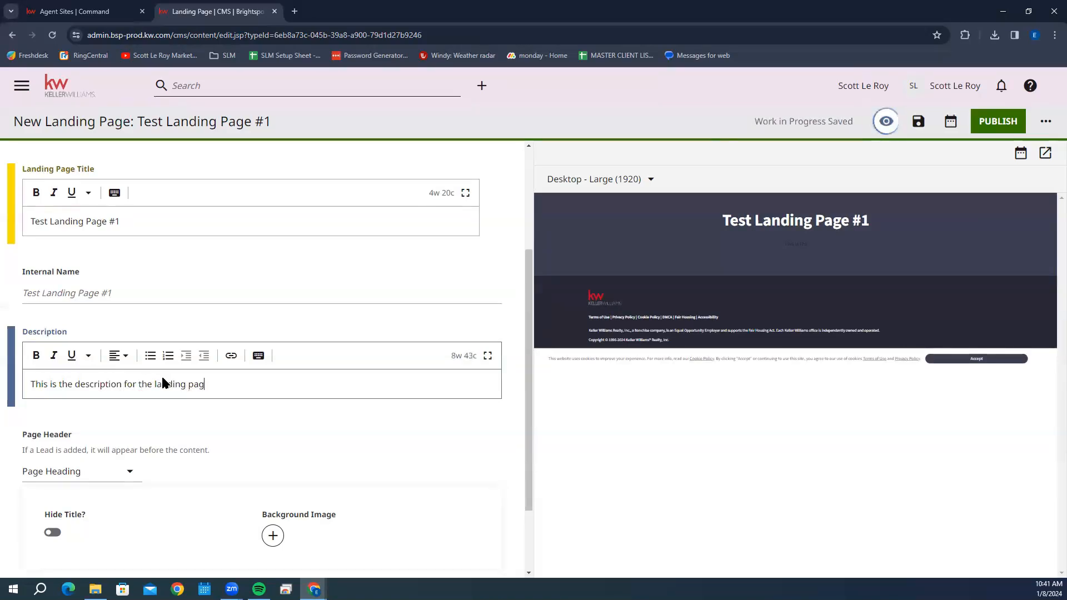
pyautogui.write('e')
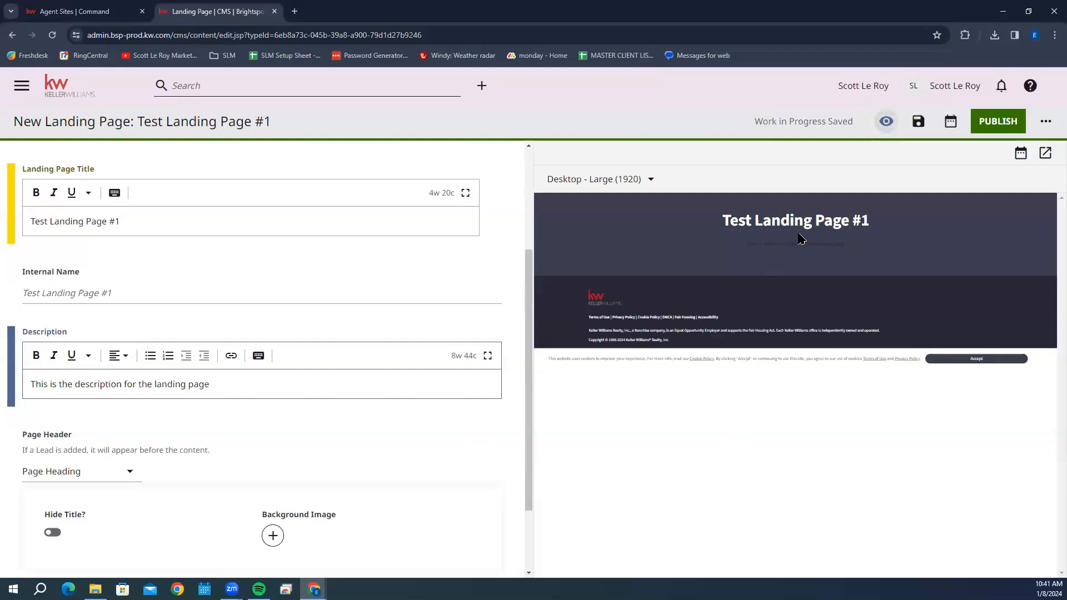
pyautogui.moveTo(779, 242)
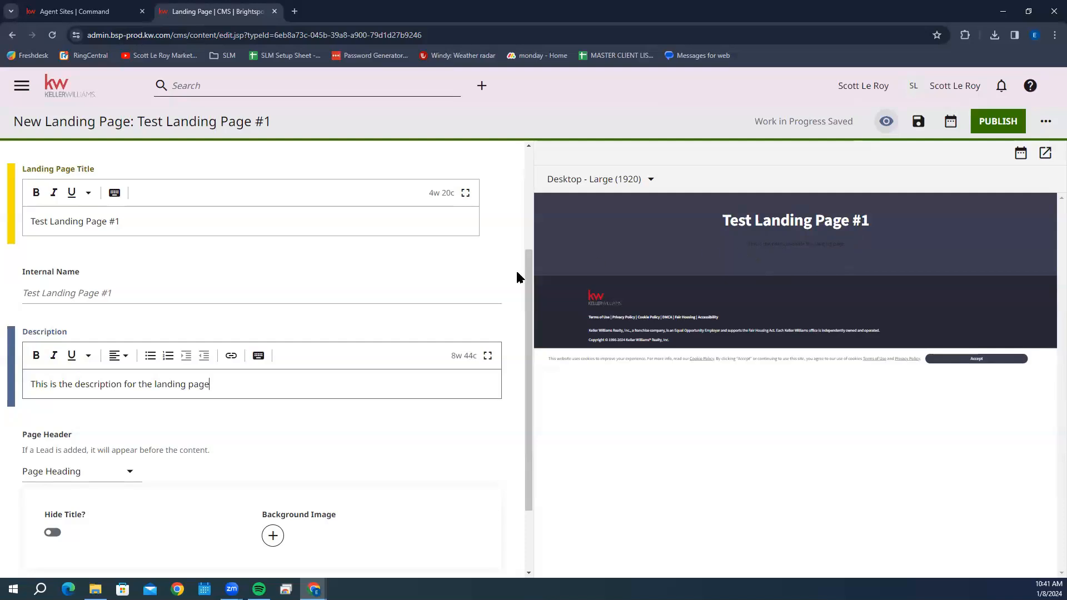
# Add an empty Background Image slot under the Page Header.
pyautogui.scroll(-3)
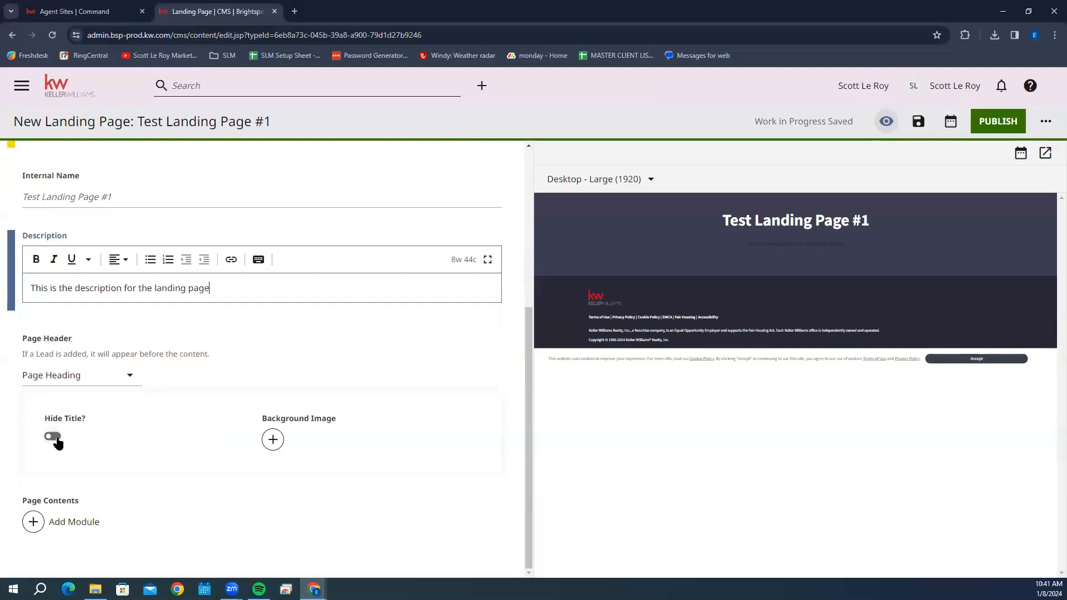
pyautogui.moveTo(39, 422)
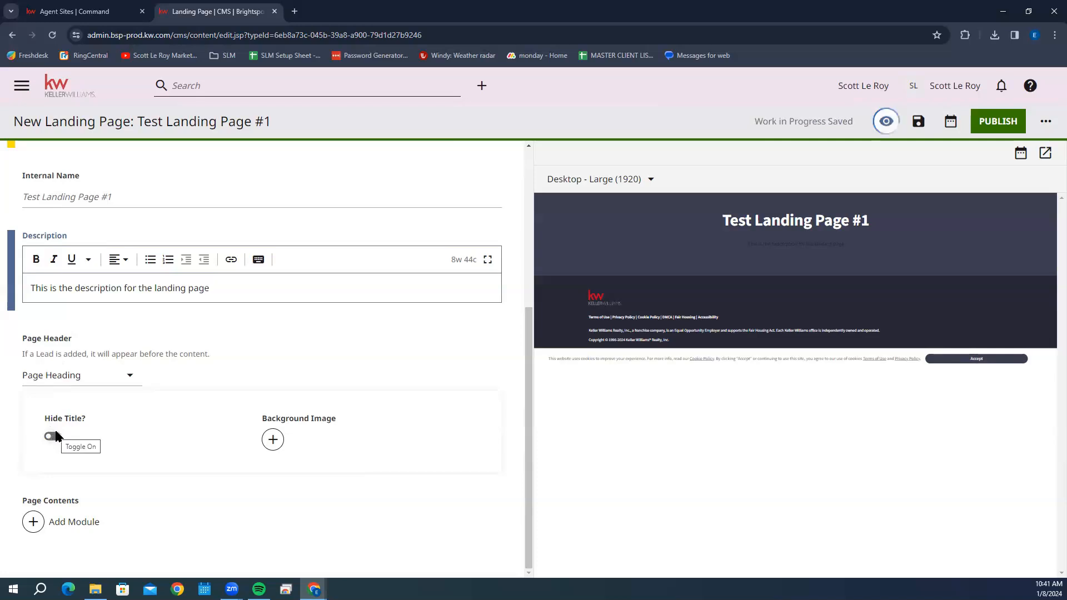
pyautogui.moveTo(273, 439)
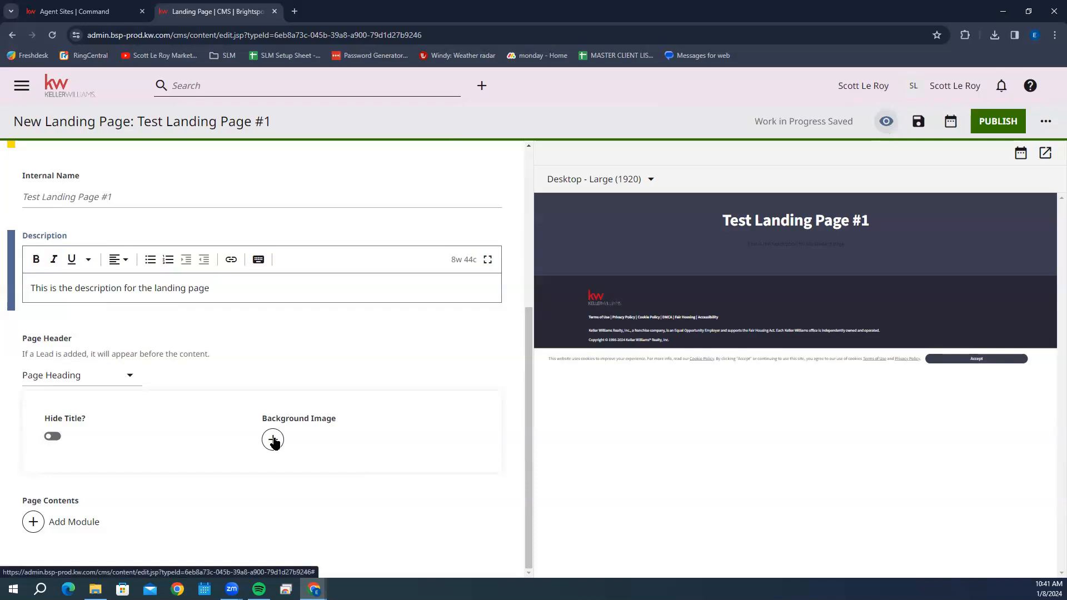
pyautogui.click(272, 440)
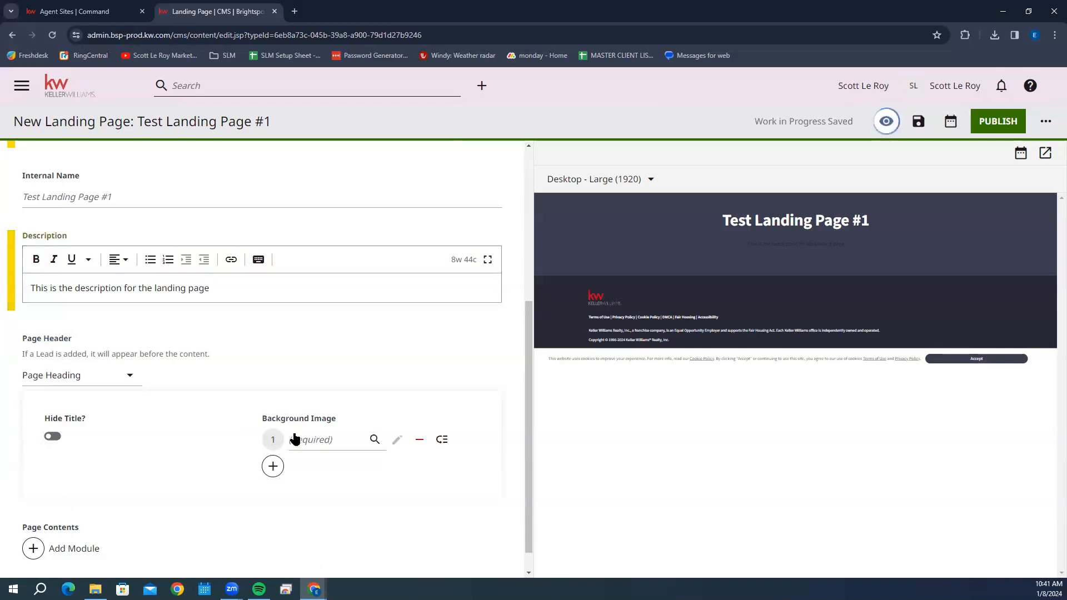
# Select the Atlanta skyline image as the header background.
pyautogui.click(374, 439)
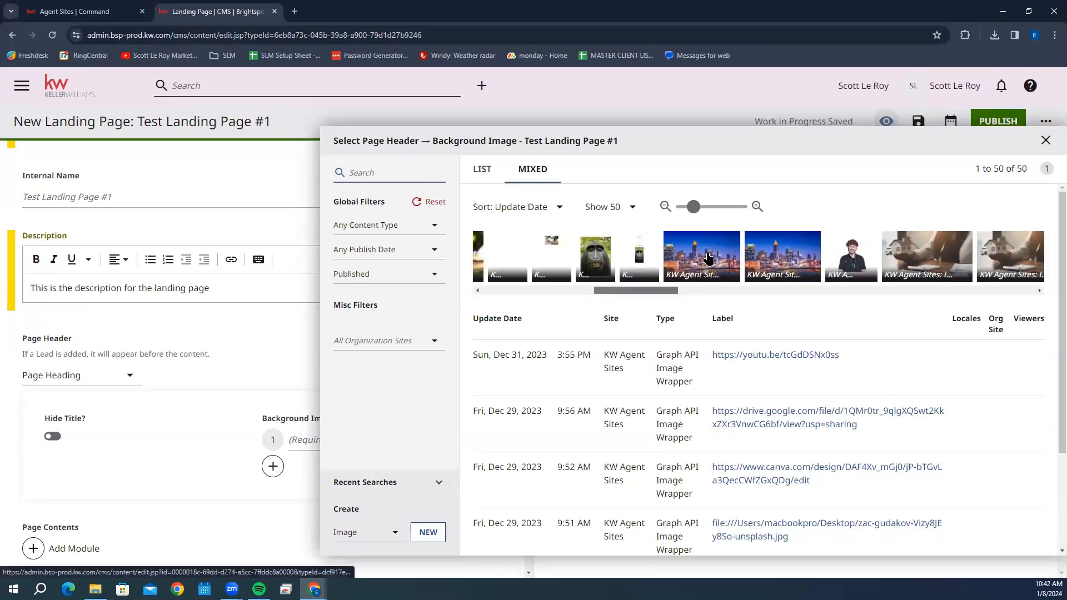
pyautogui.click(381, 172)
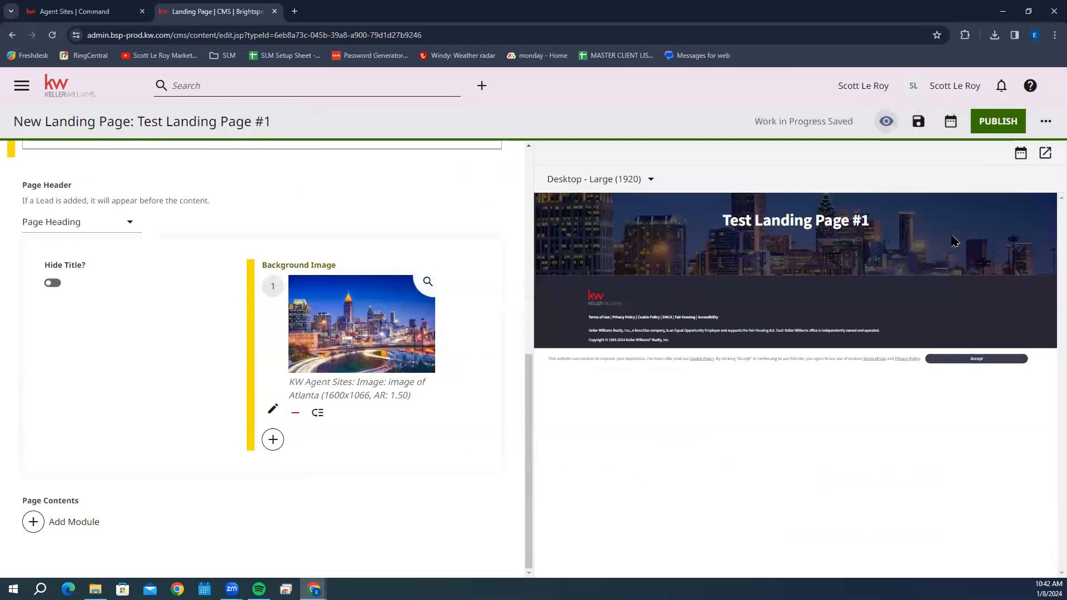
pyautogui.moveTo(642, 260)
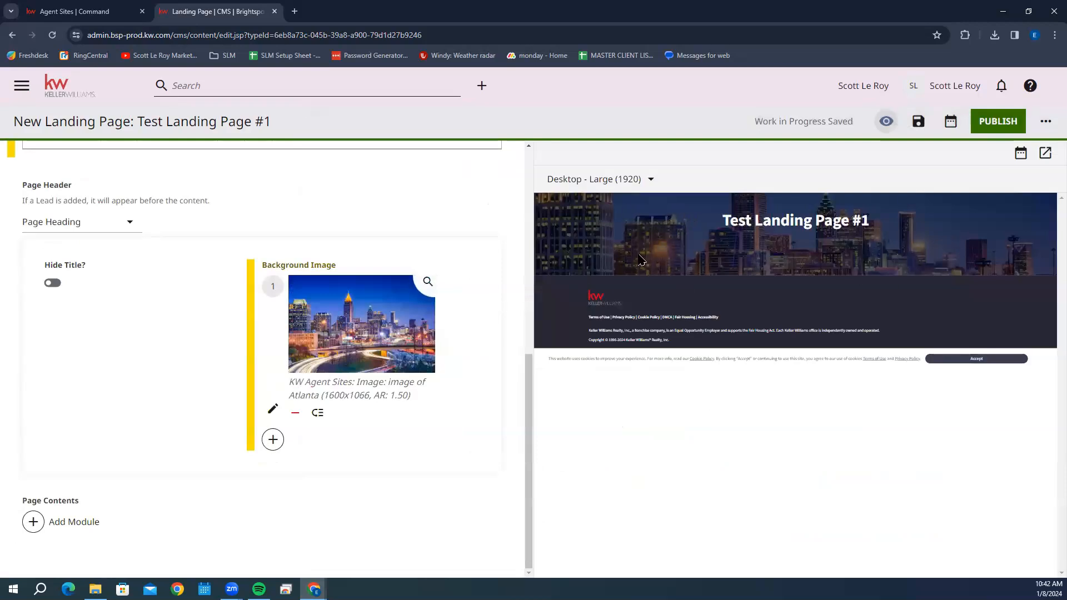
pyautogui.moveTo(399, 478)
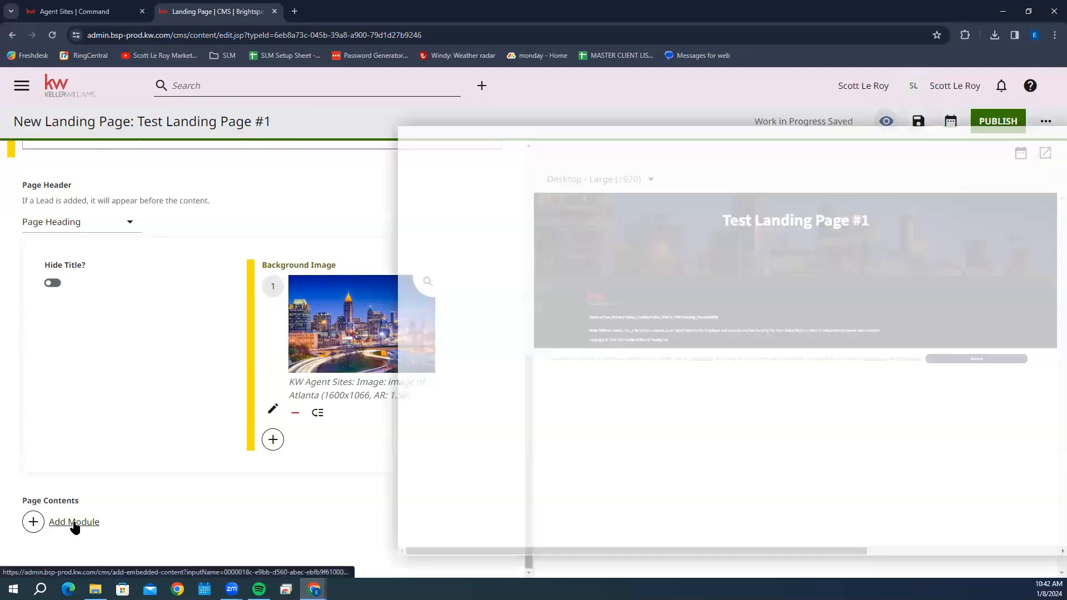
# Add a Rich Text Module to the Page Contents.
pyautogui.click(74, 521)
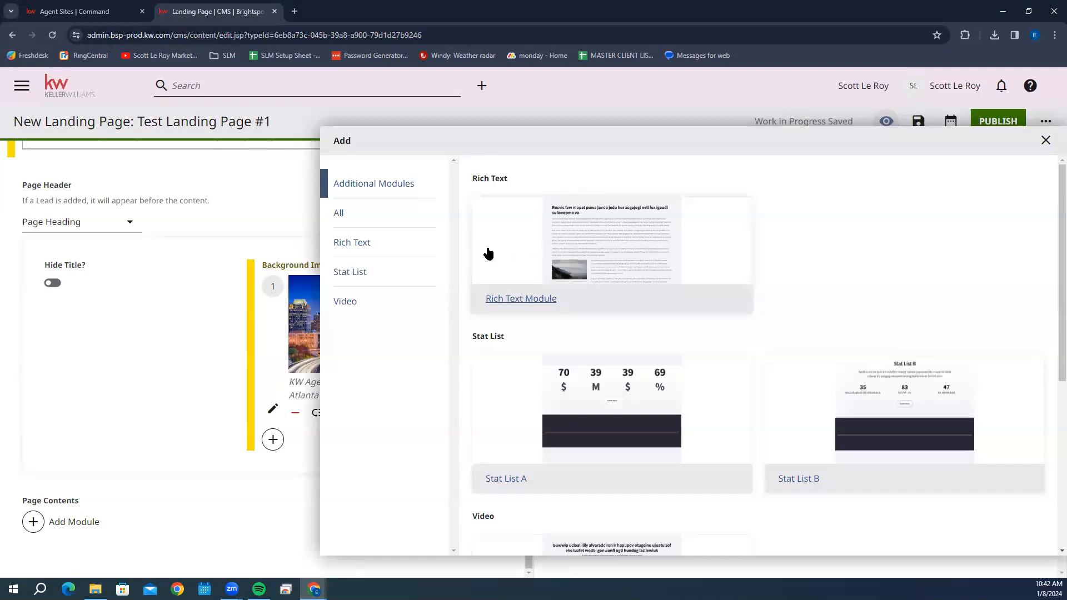
pyautogui.scroll(-3)
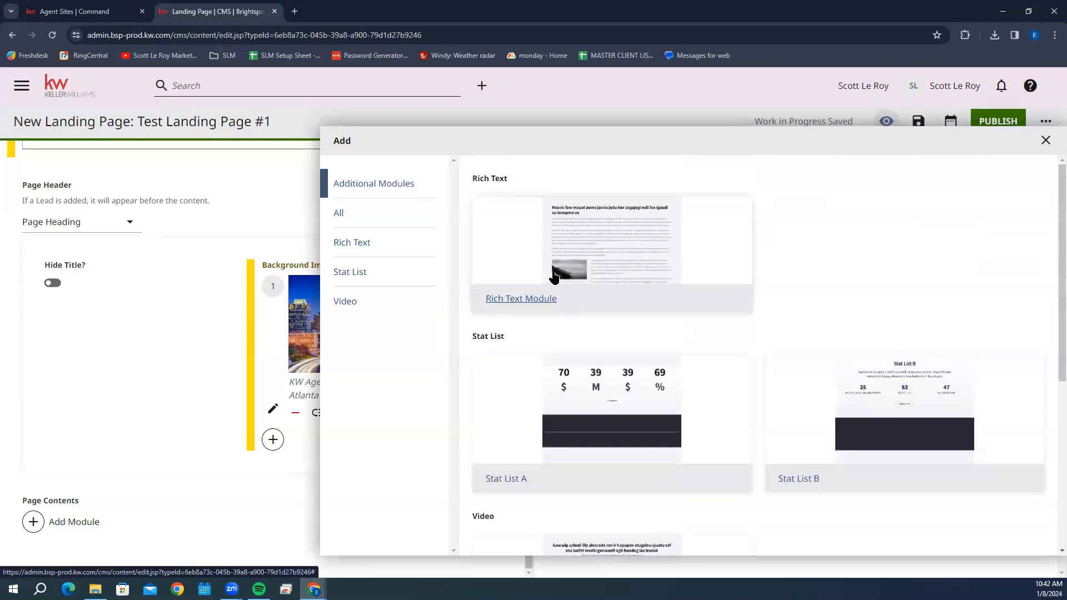
pyautogui.click(520, 298)
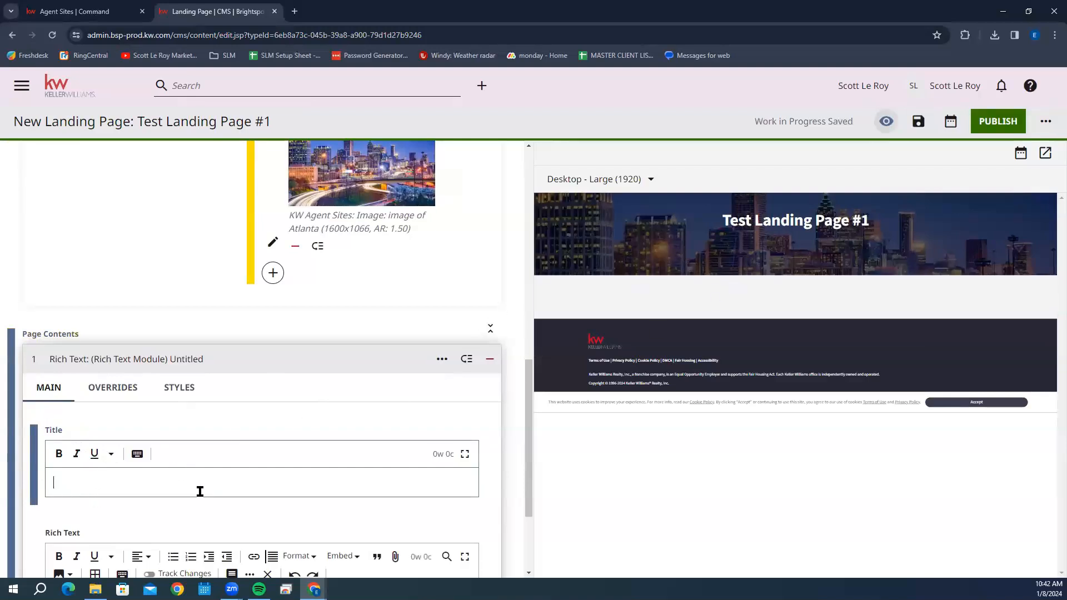
# Title the module 'Title 1' with body text about providing more descriptive details, fixing the 'descriptive' typo.
pyautogui.write('Title')
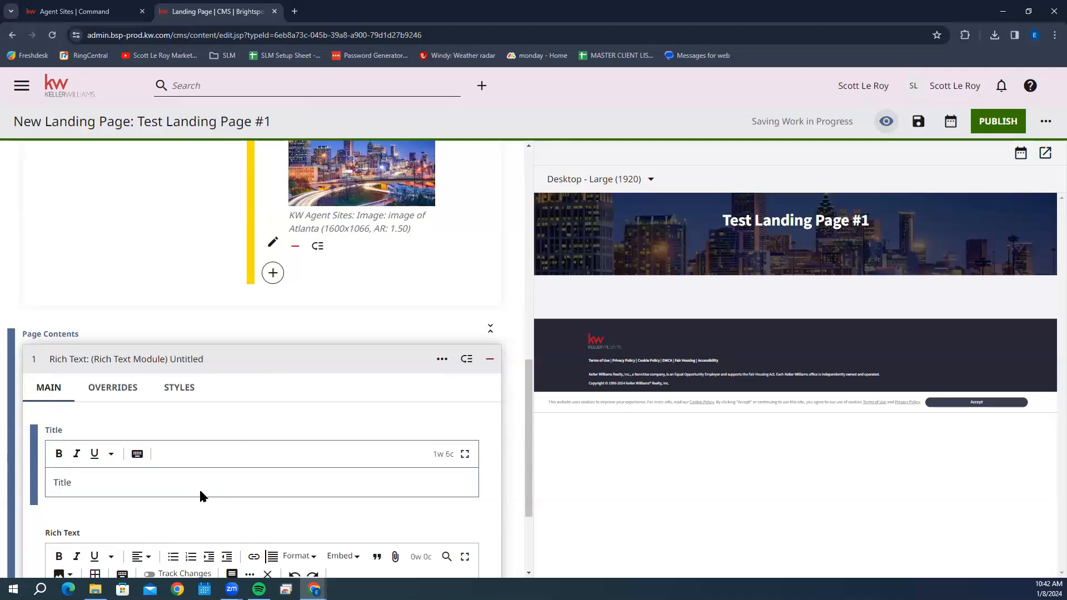
pyautogui.write('Title 1')
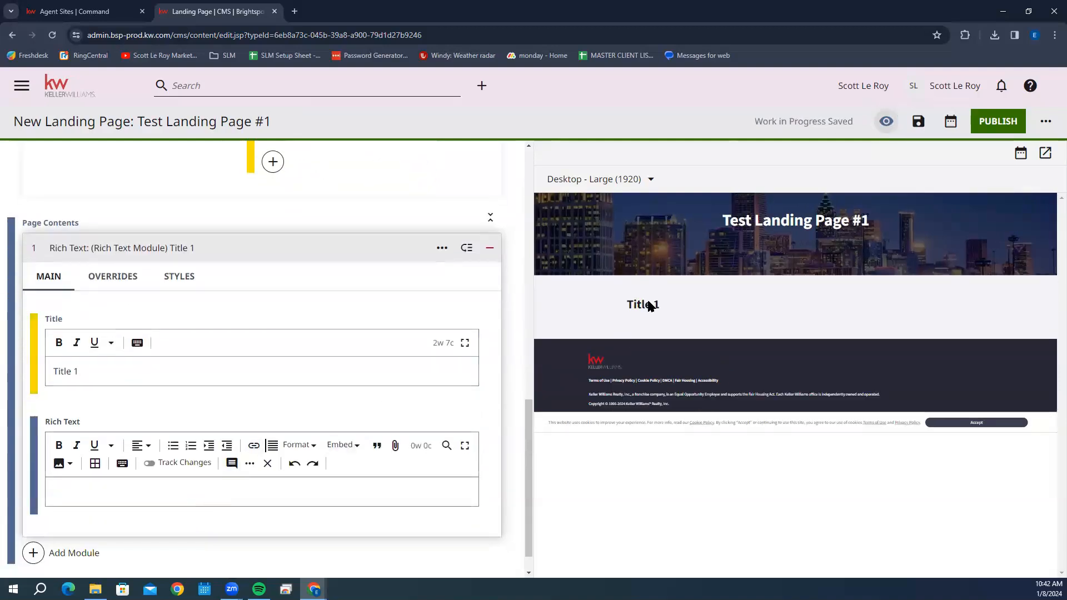
pyautogui.write('This')
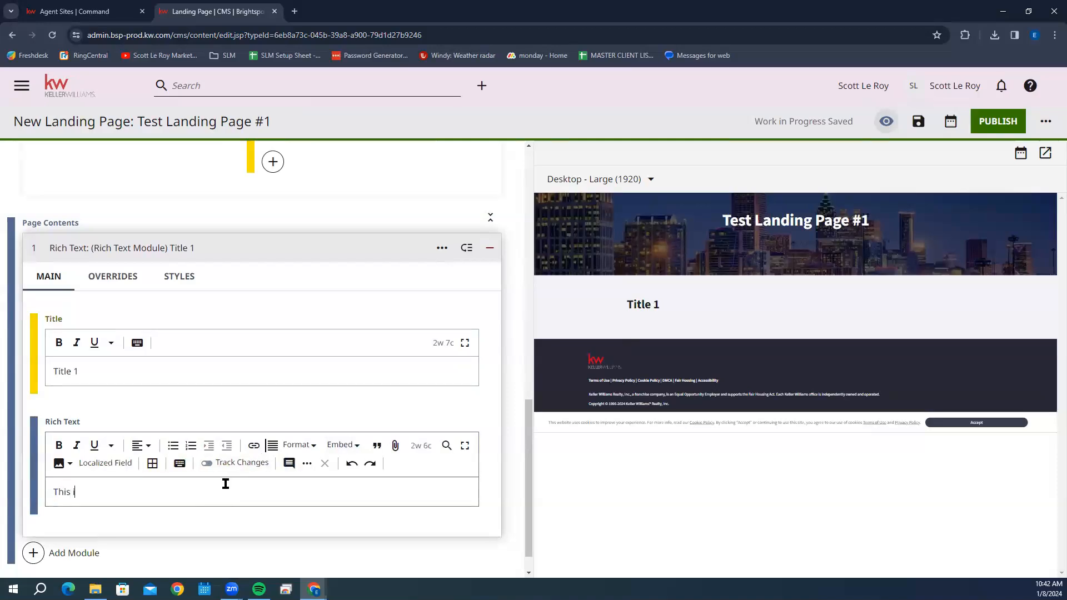
pyautogui.write('is where')
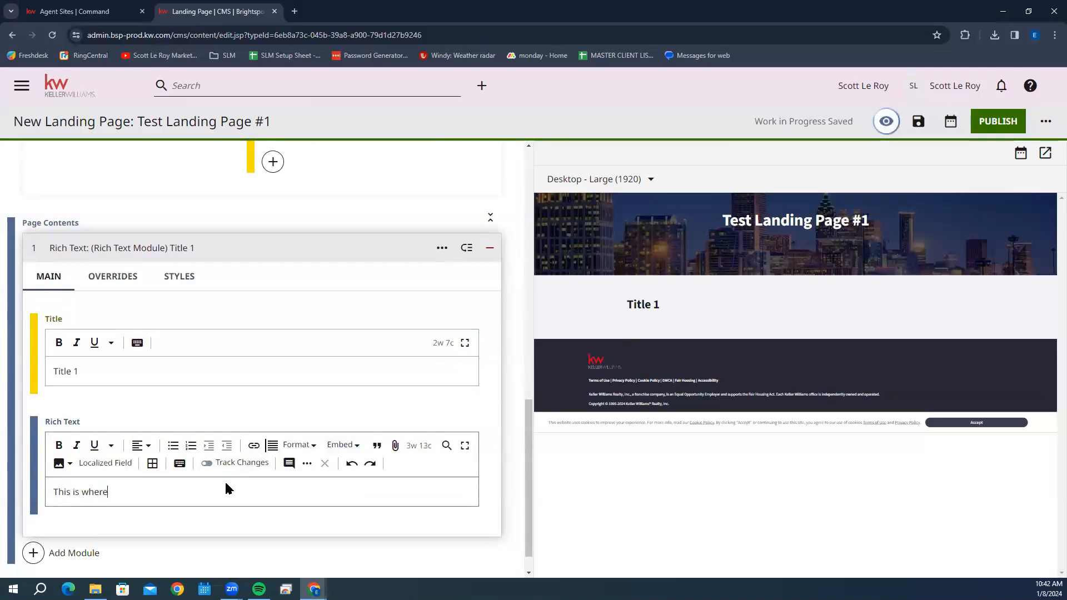
pyautogui.write('you can')
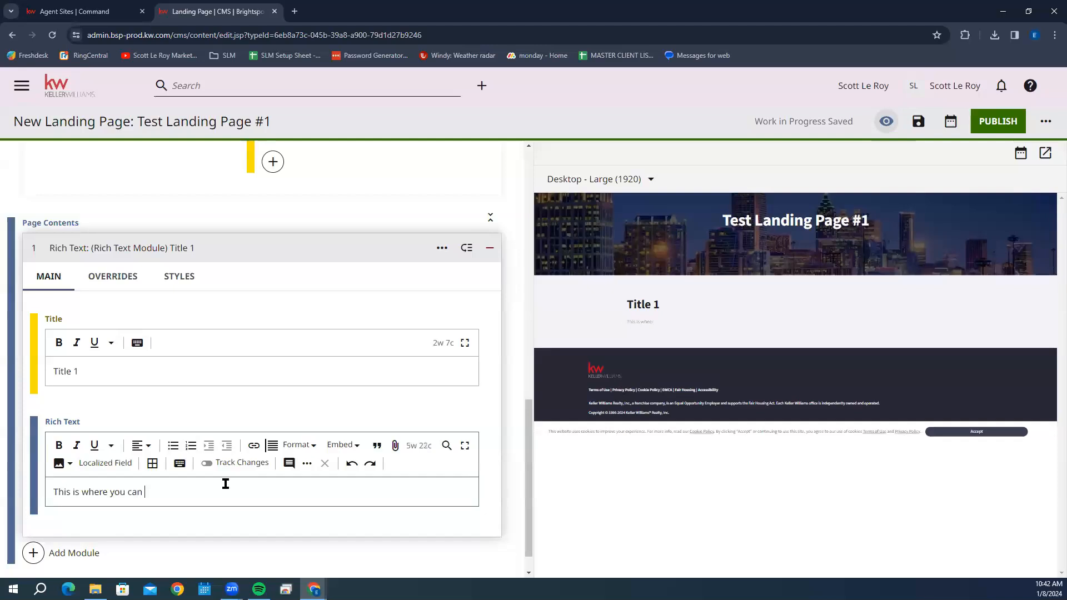
pyautogui.write('provide more desri')
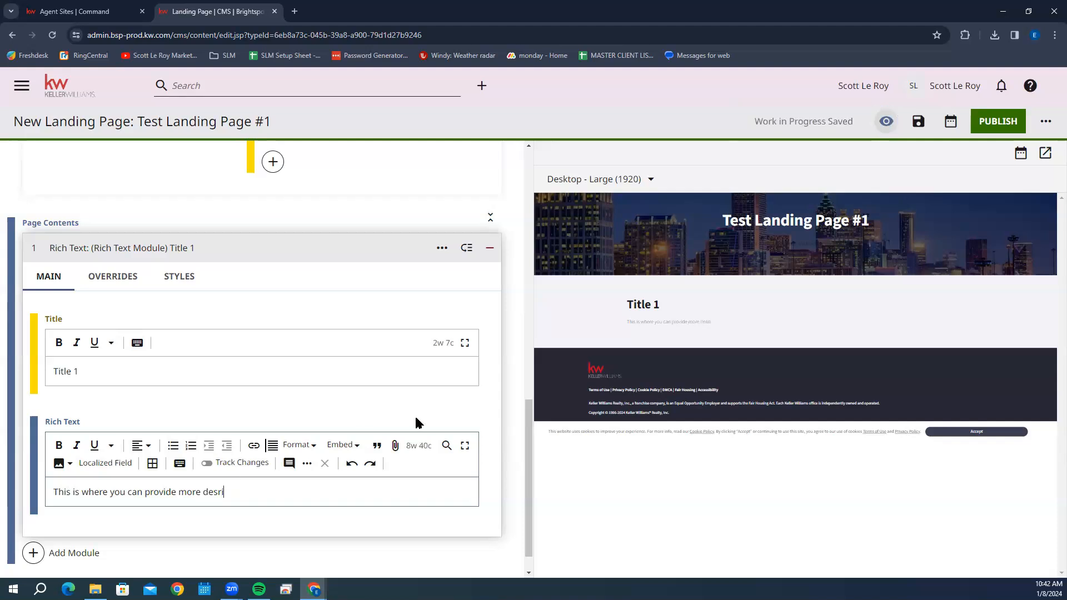
pyautogui.write('ptive details o')
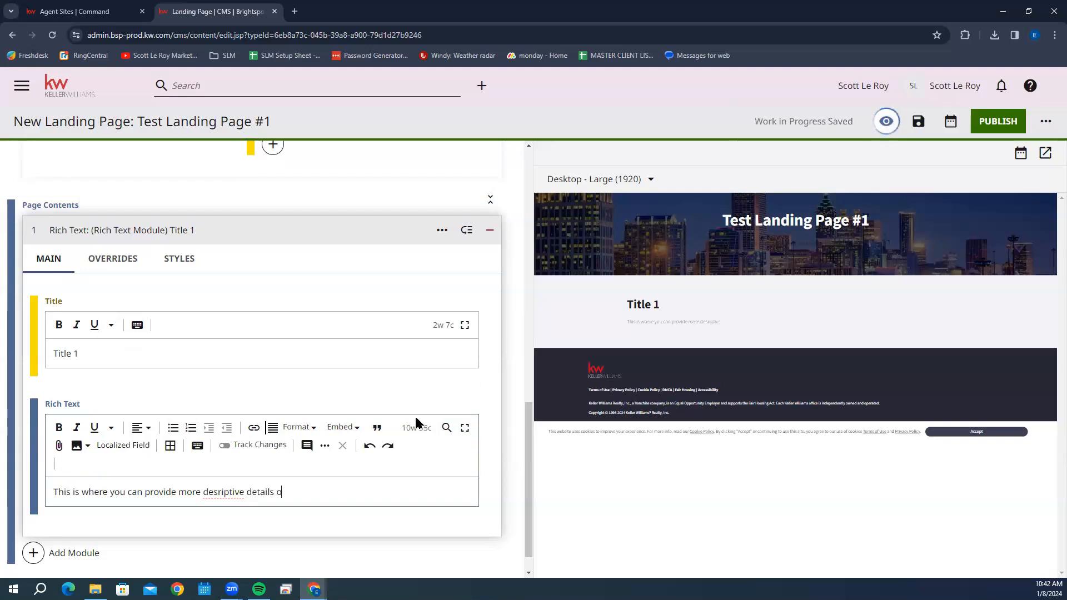
pyautogui.write('r information :)')
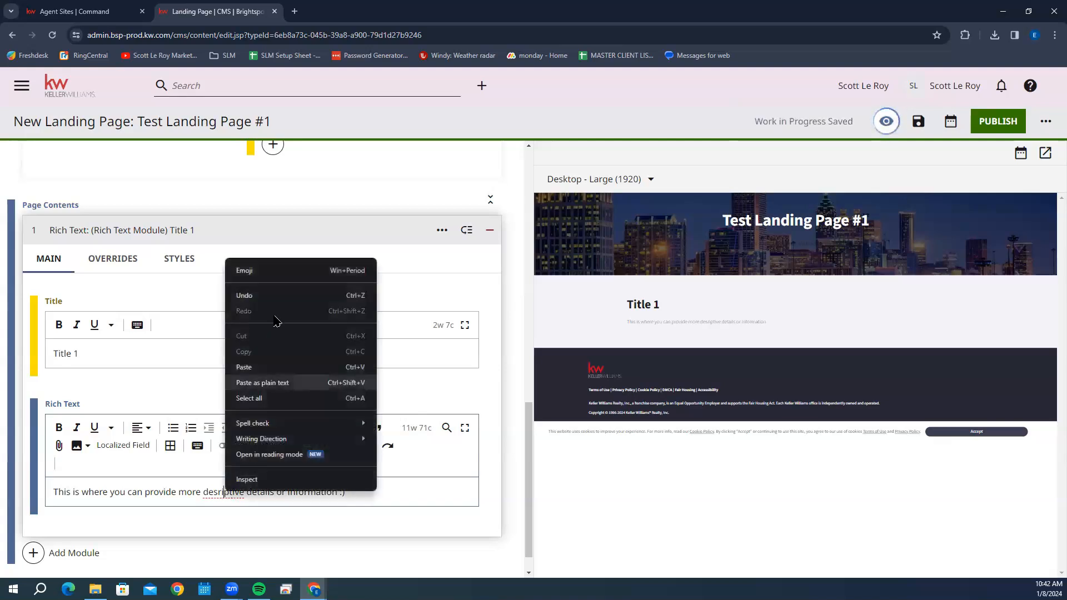
pyautogui.click(217, 491)
pyautogui.write('c')
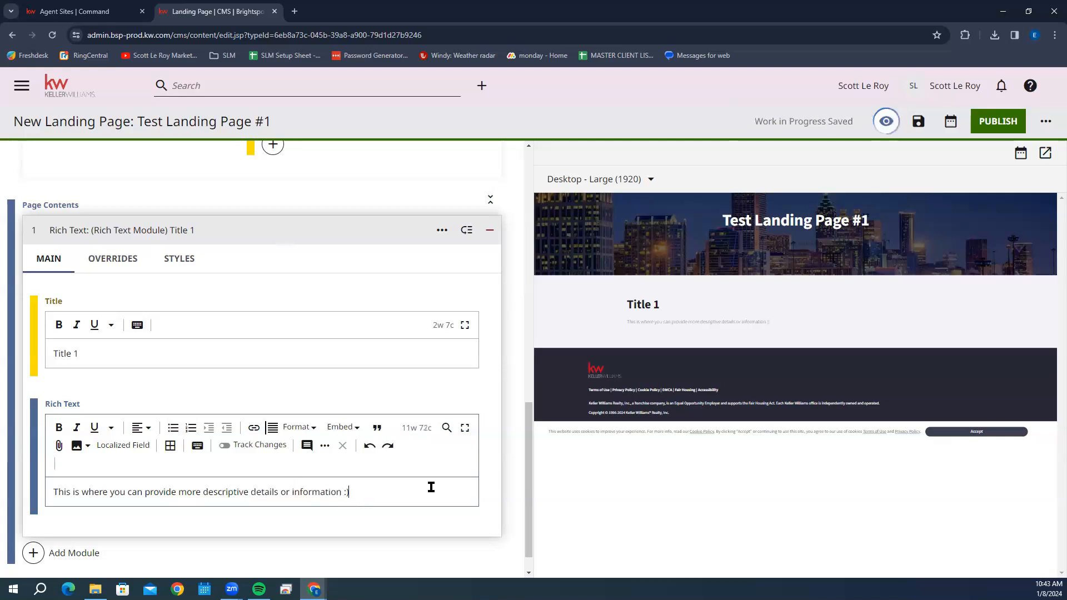
pyautogui.moveTo(631, 340)
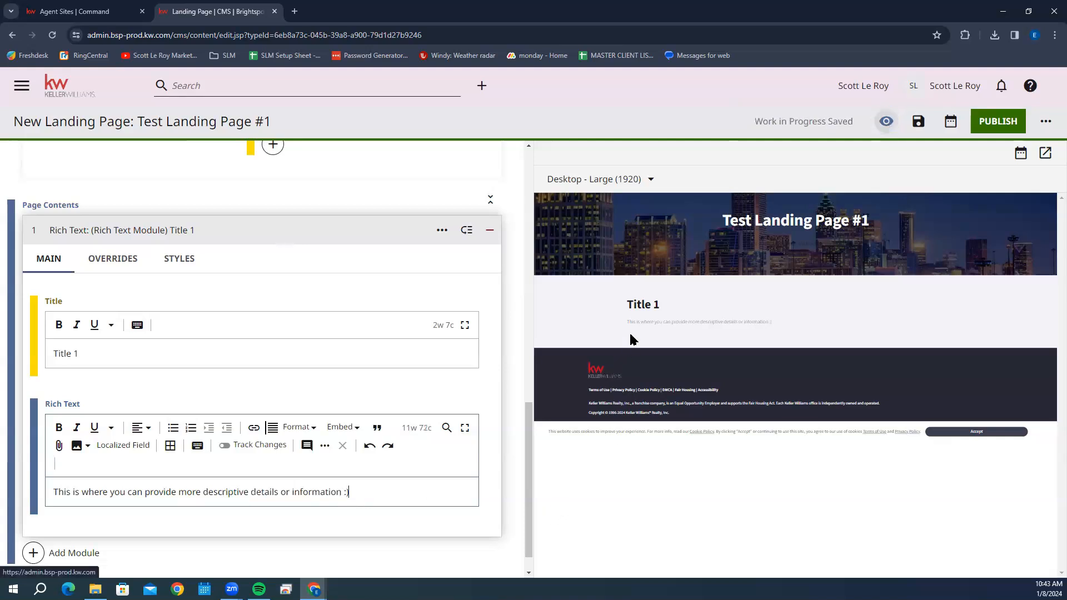
pyautogui.moveTo(789, 332)
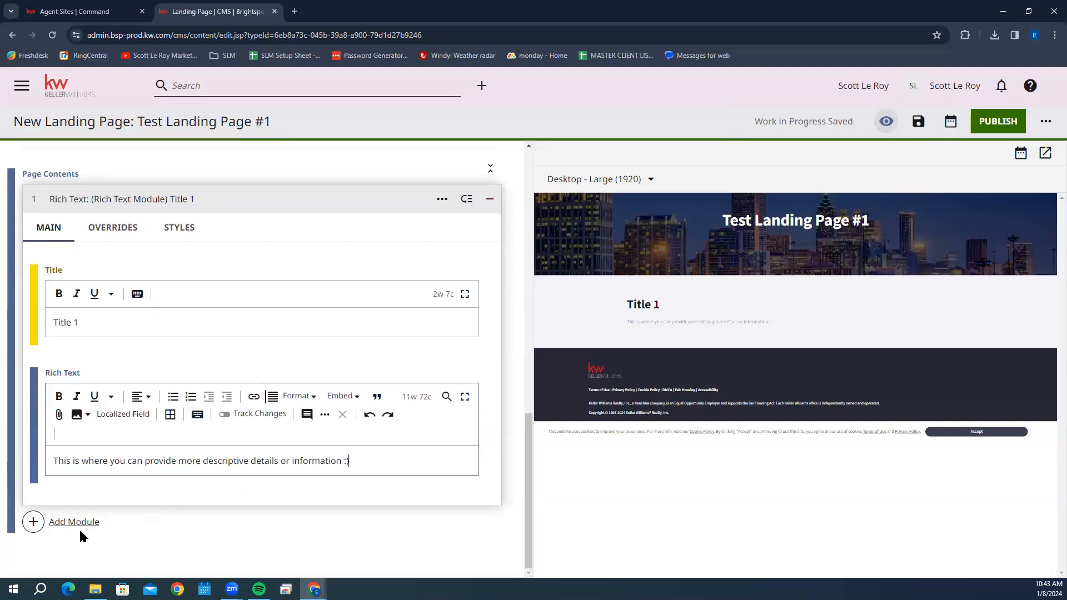
# Add a second Rich Text Module titled 'Title 2' reading 'Here you can add more information!'.
pyautogui.click(73, 522)
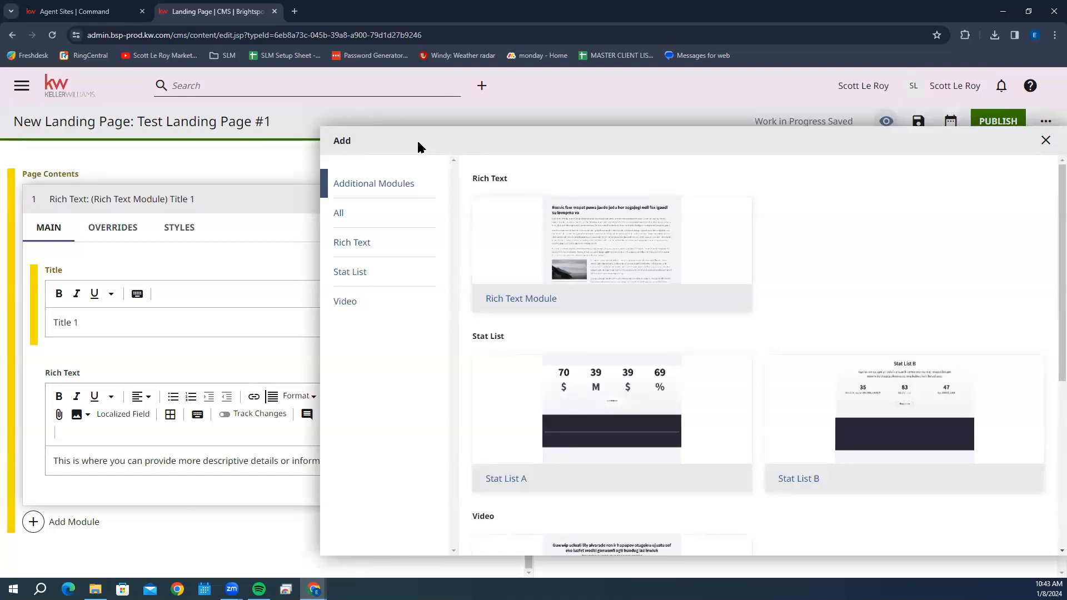
pyautogui.moveTo(527, 264)
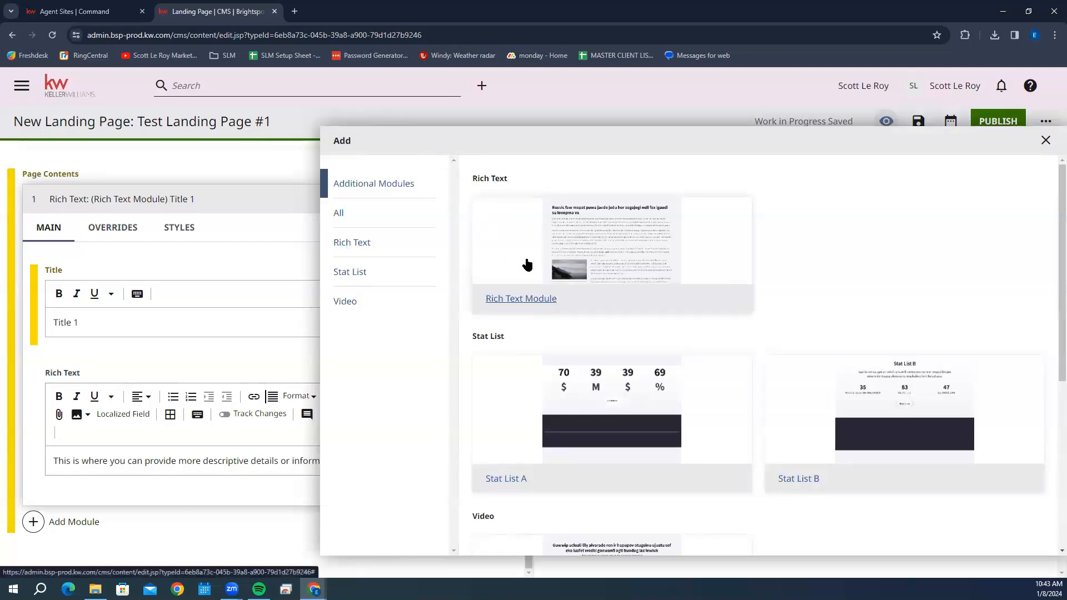
pyautogui.click(521, 297)
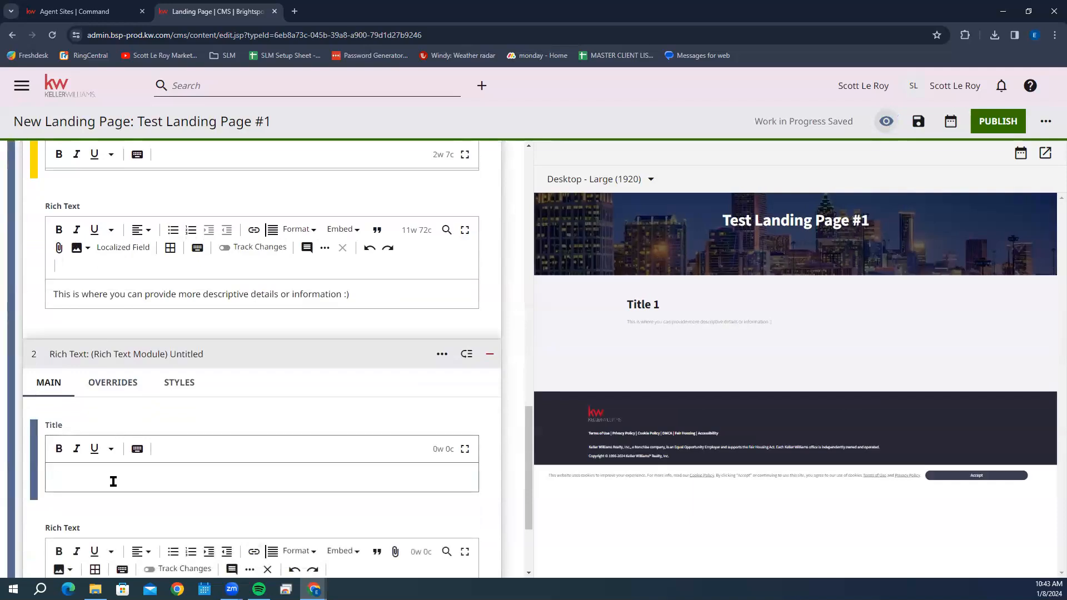
pyautogui.write('Title 2')
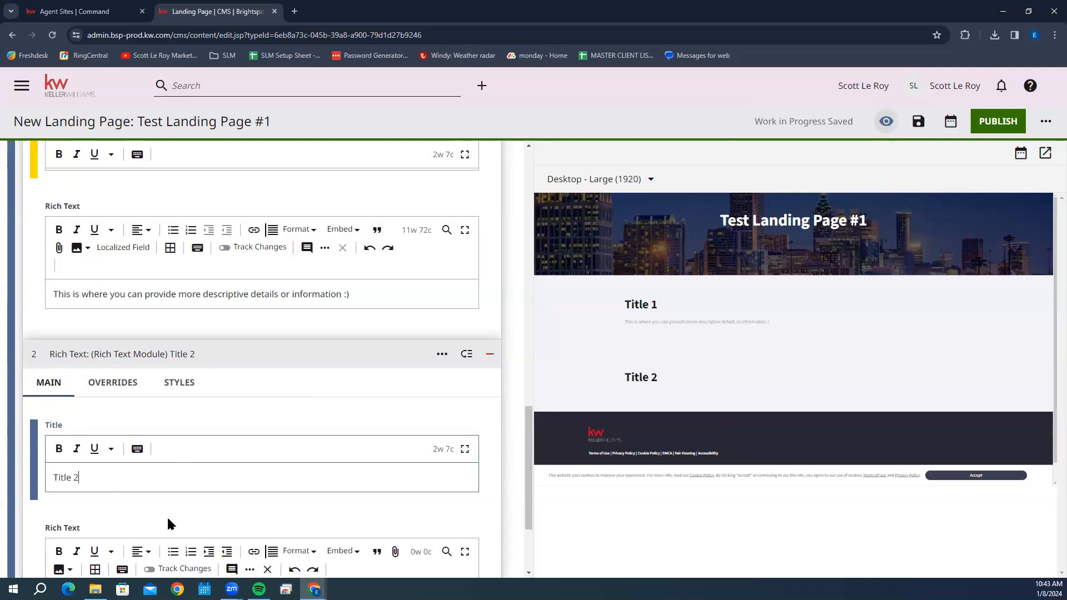
pyautogui.scroll(-3)
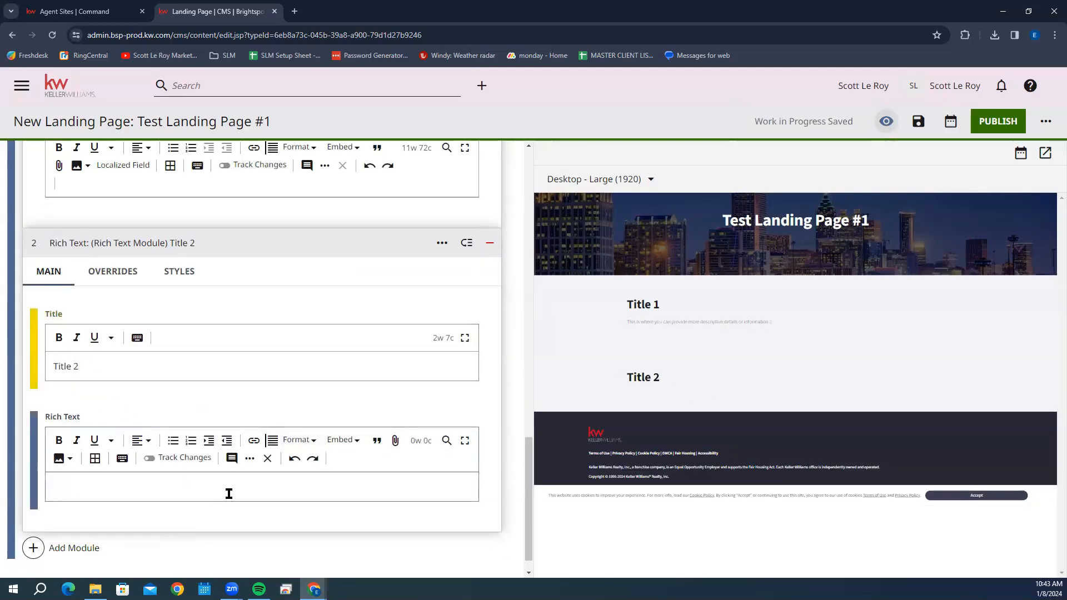
pyautogui.write('Here you can add more')
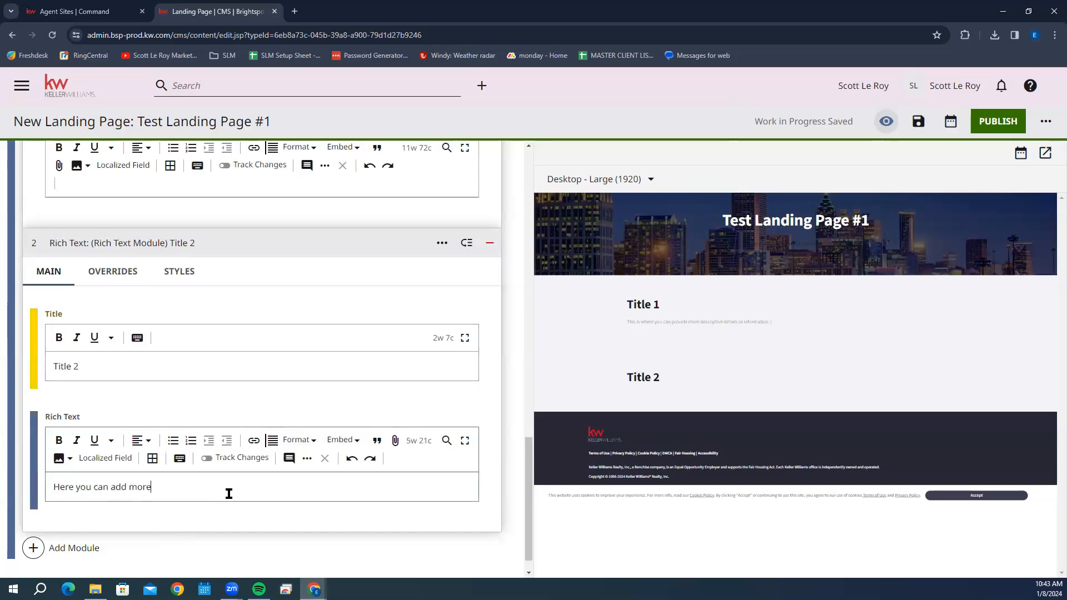
pyautogui.write('information')
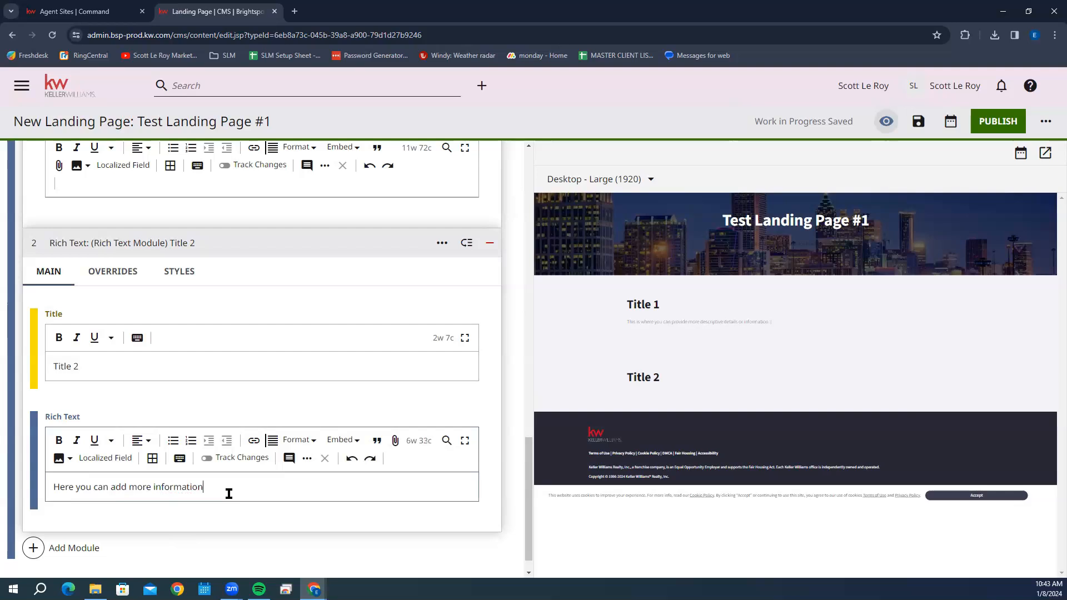
pyautogui.write('!')
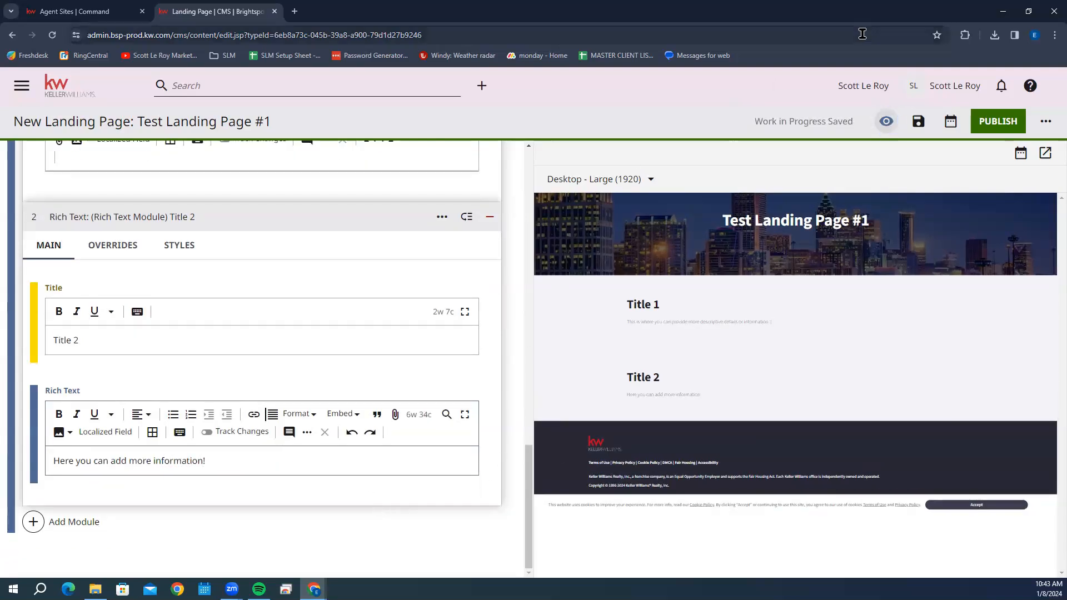
pyautogui.moveTo(764, 182)
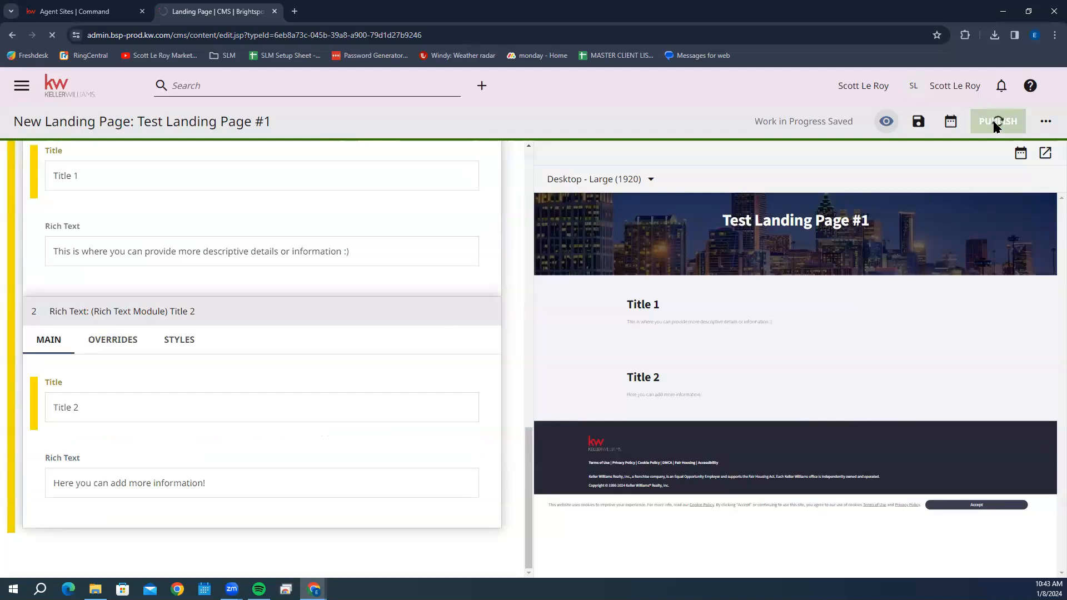
# Publish Test Landing Page #1 so it goes live.
pyautogui.click(997, 121)
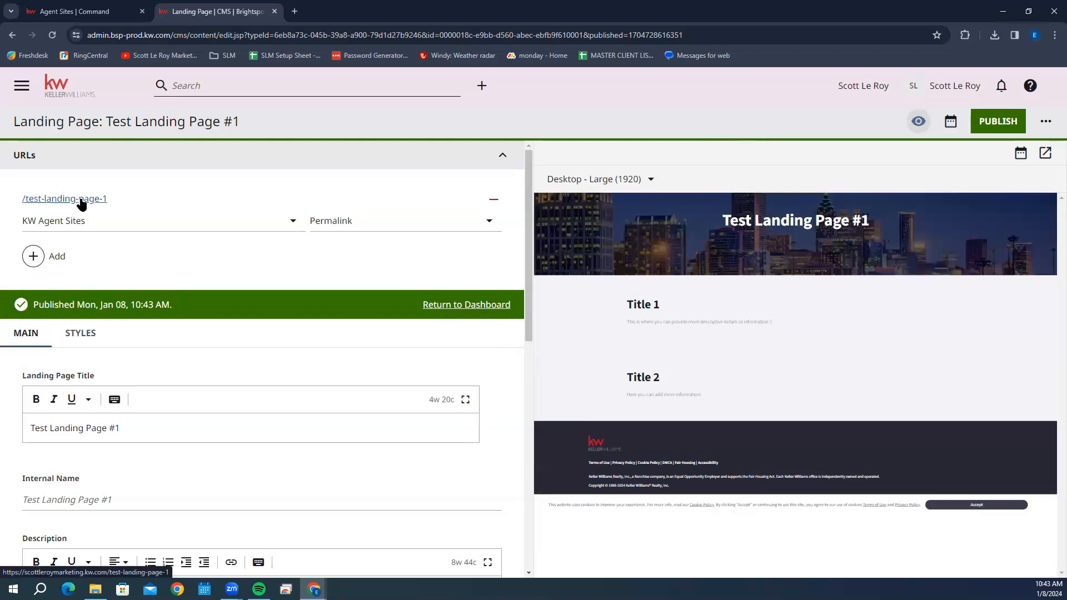
pyautogui.moveTo(56, 207)
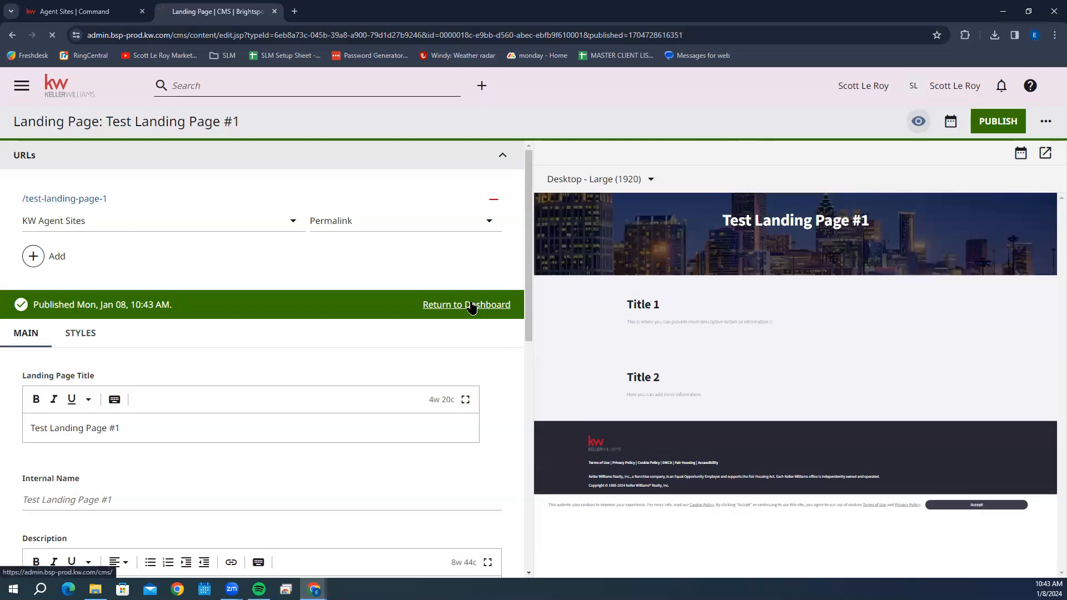
# Return to the dashboard and reopen Test Landing Page #1 under Custom Landing Pages.
pyautogui.click(466, 304)
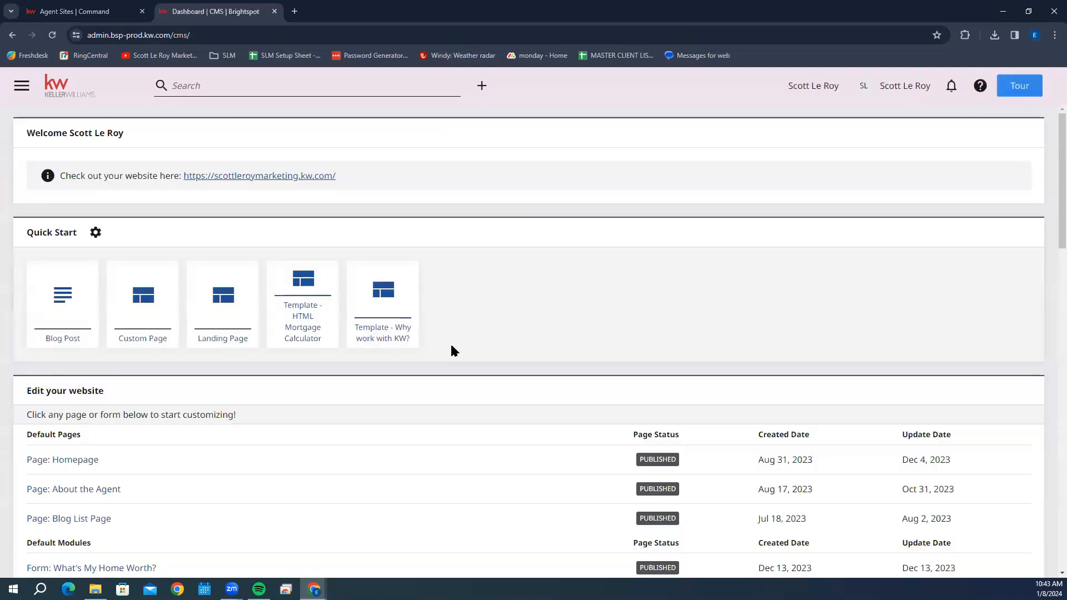
pyautogui.scroll(-3)
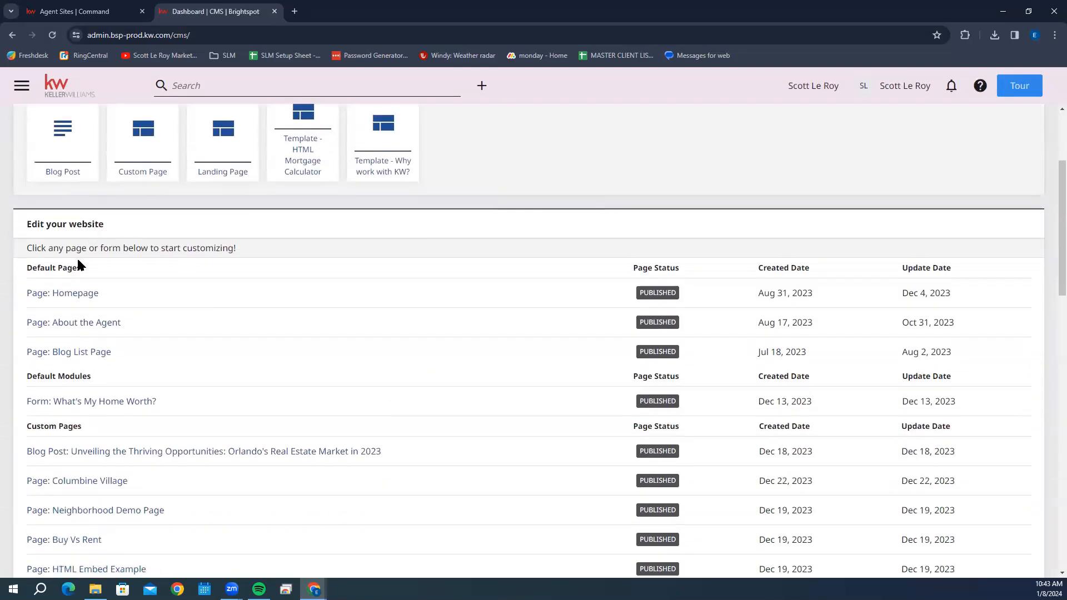
pyautogui.scroll(-3)
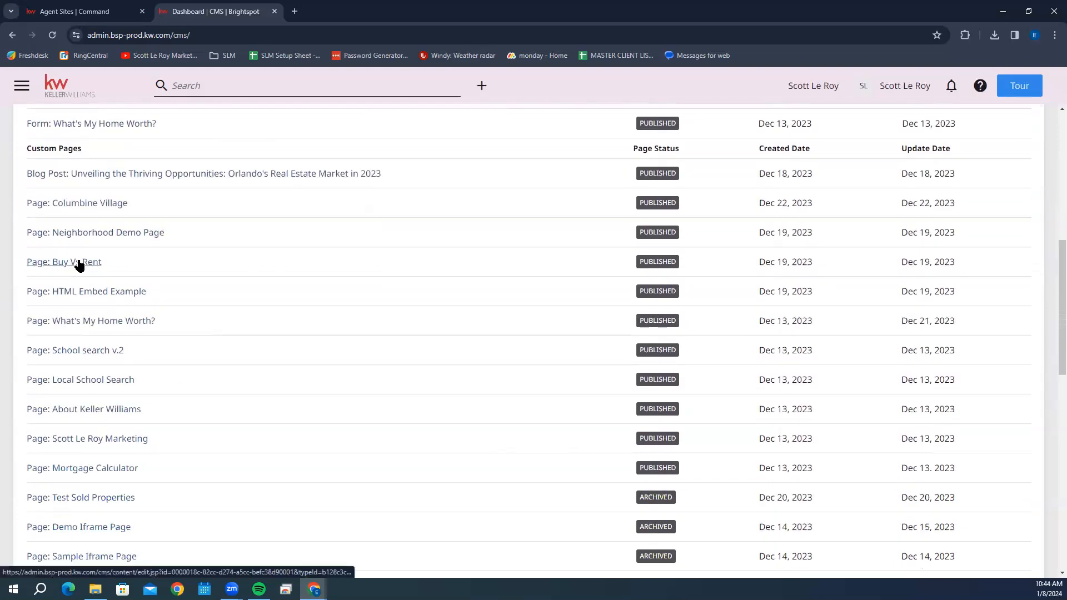
pyautogui.scroll(-3)
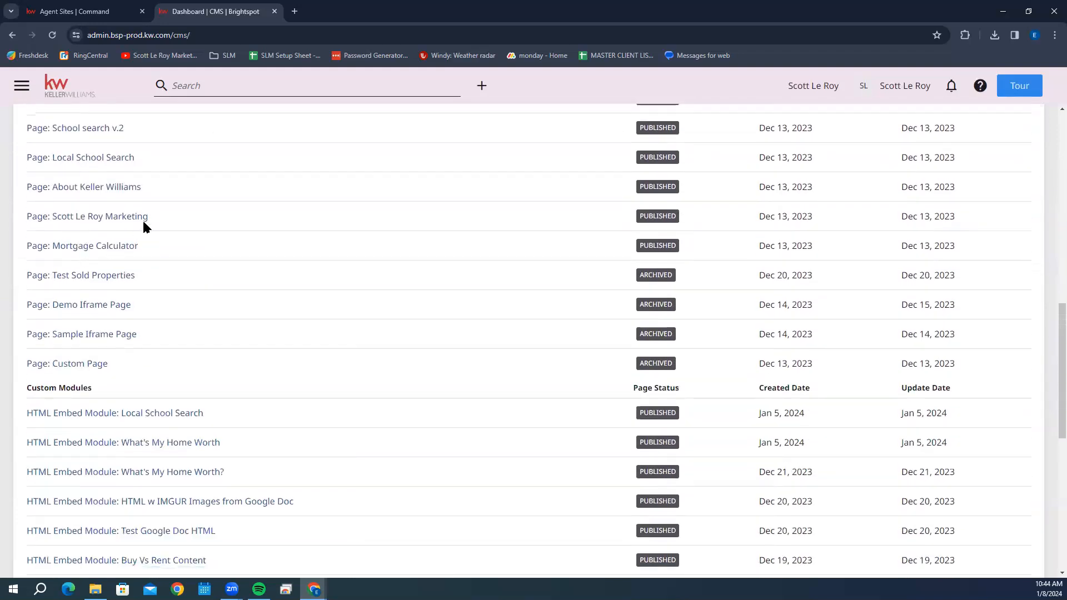
pyautogui.scroll(-3)
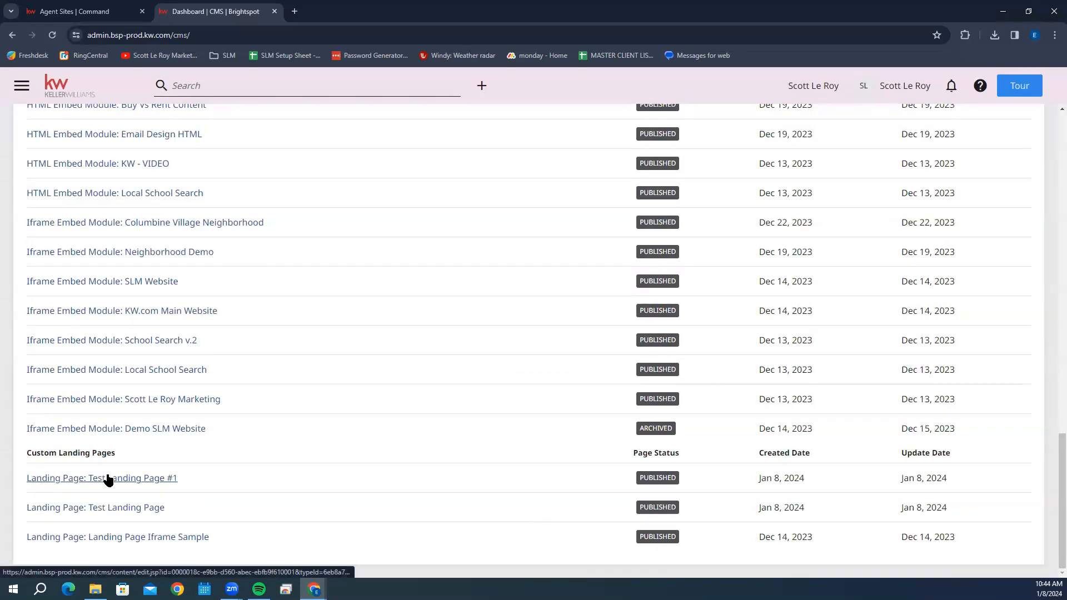
pyautogui.click(102, 478)
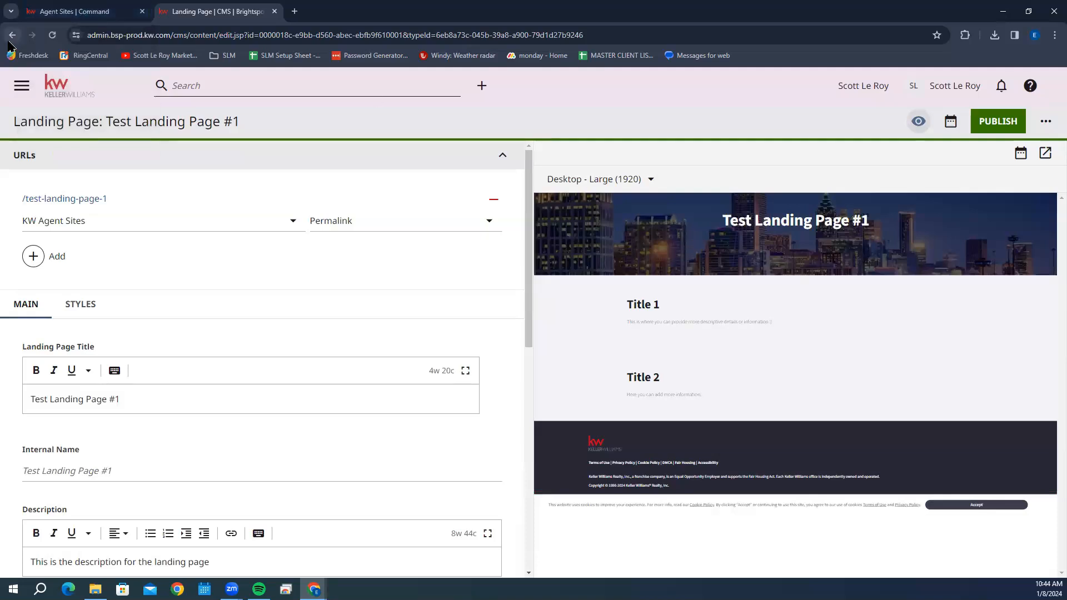
# From the dashboard, launch Test Landing Page #1 in a new browser tab and switch to it.
pyautogui.click(12, 34)
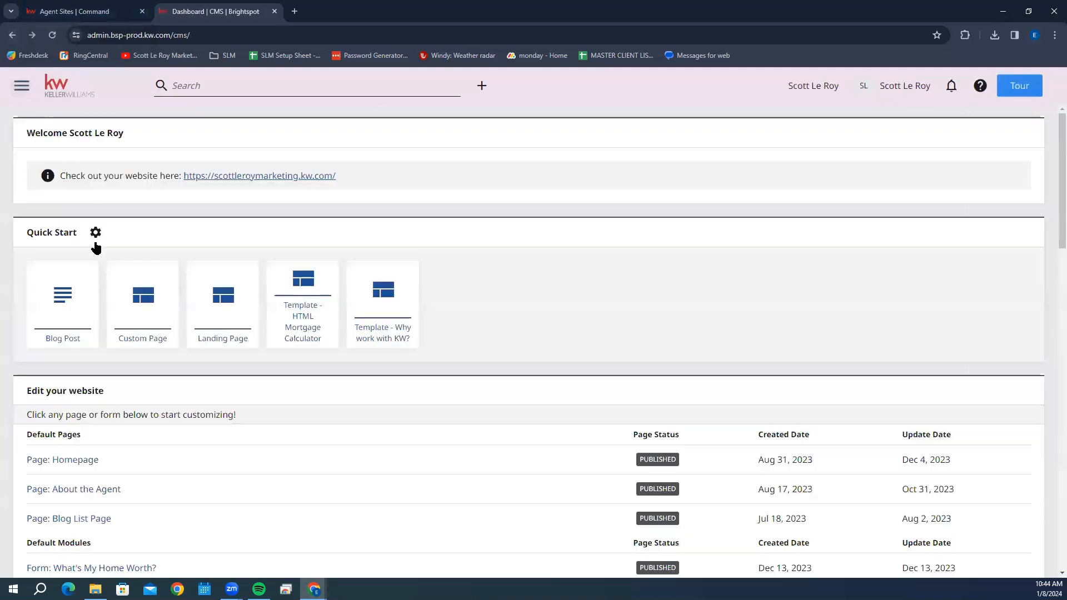
pyautogui.scroll(-3)
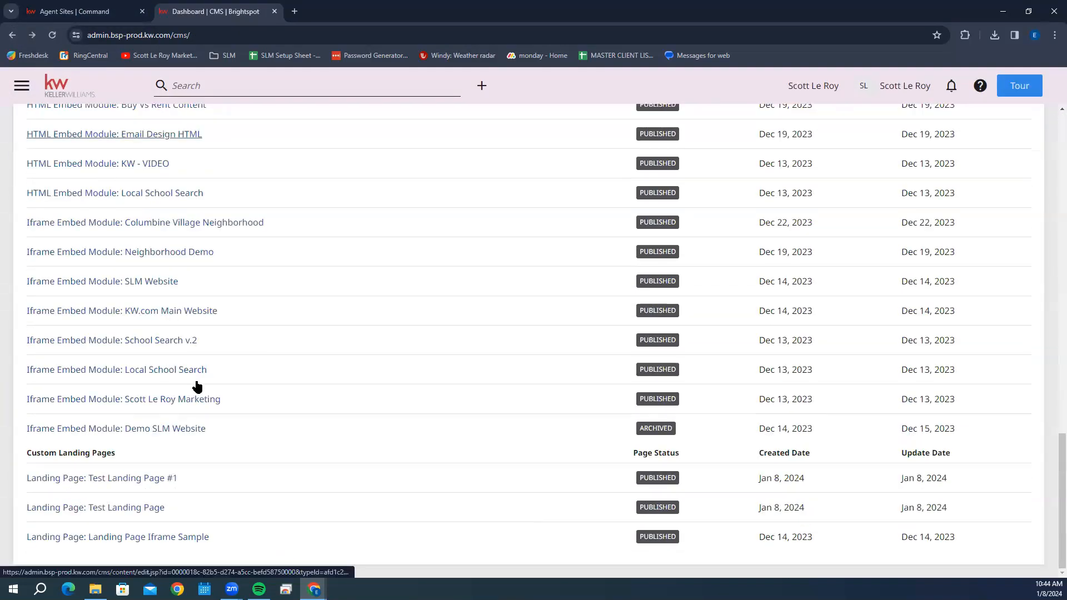
pyautogui.rightClick(101, 478)
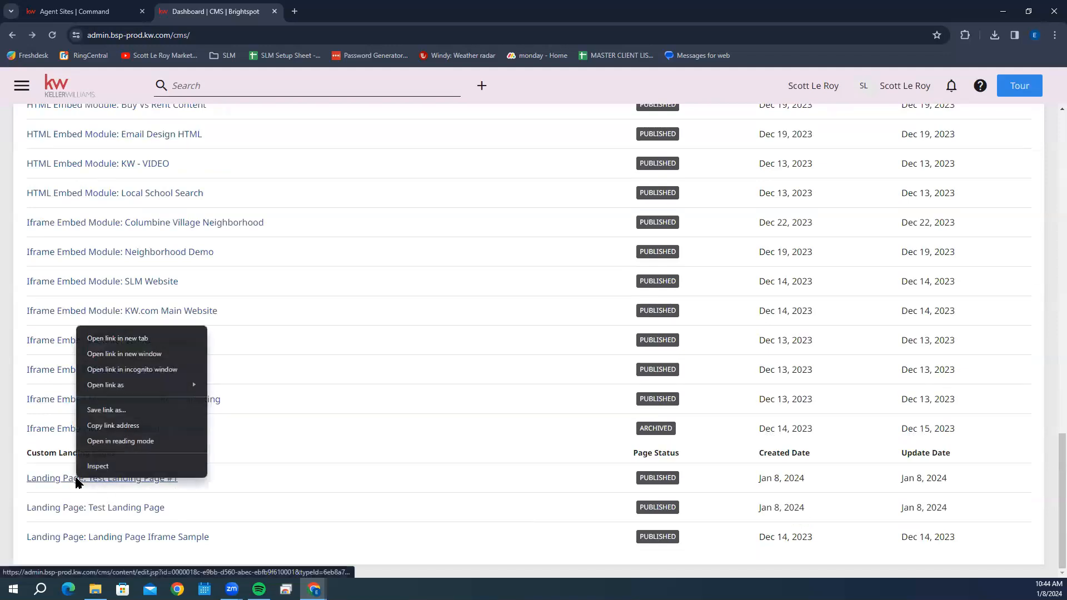
pyautogui.click(118, 339)
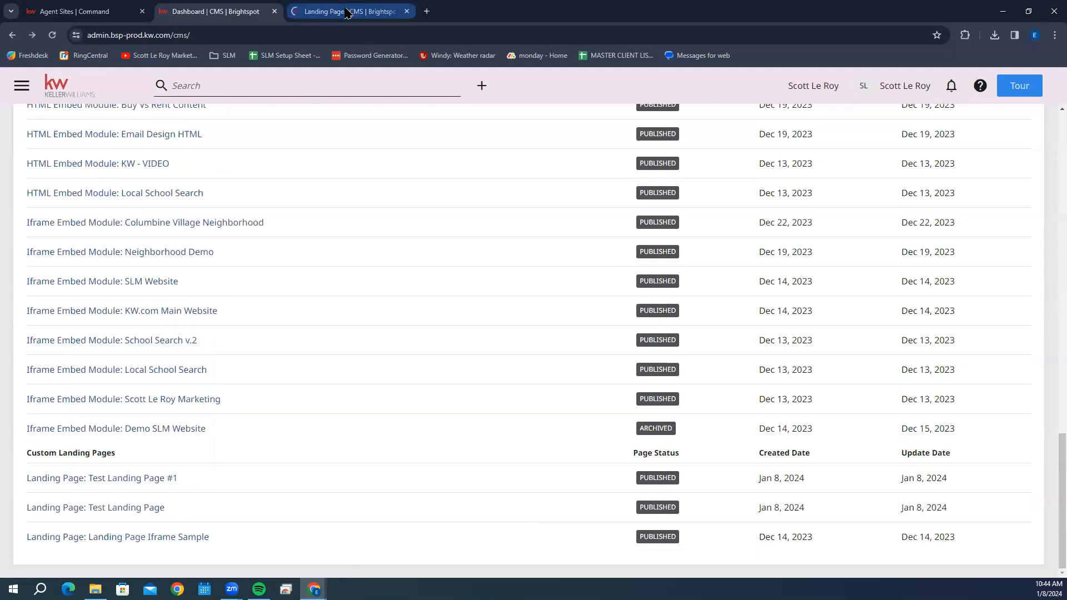
pyautogui.click(101, 478)
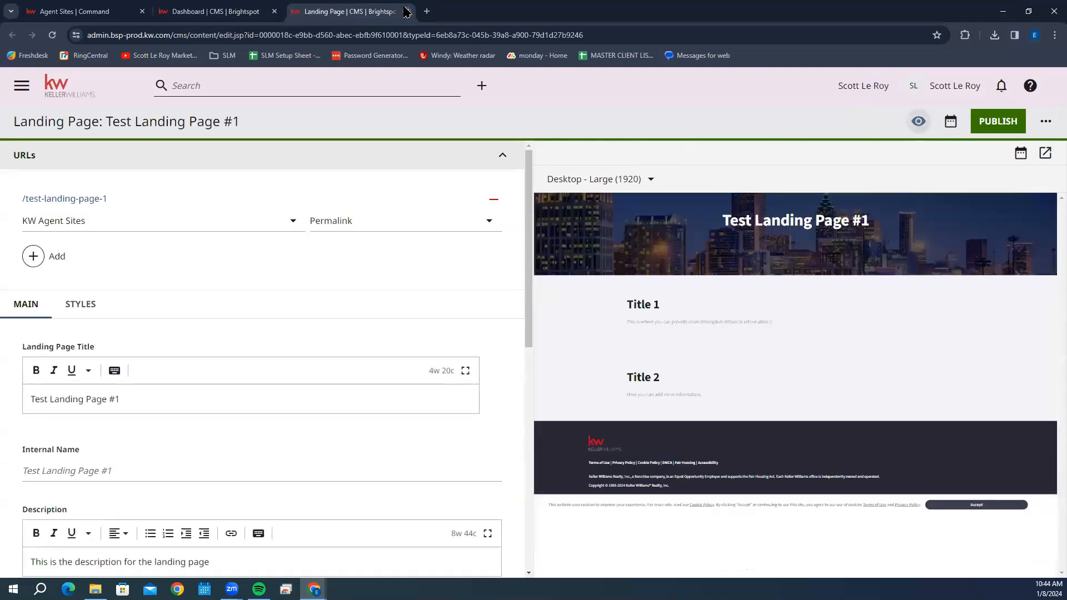
pyautogui.moveTo(64, 198)
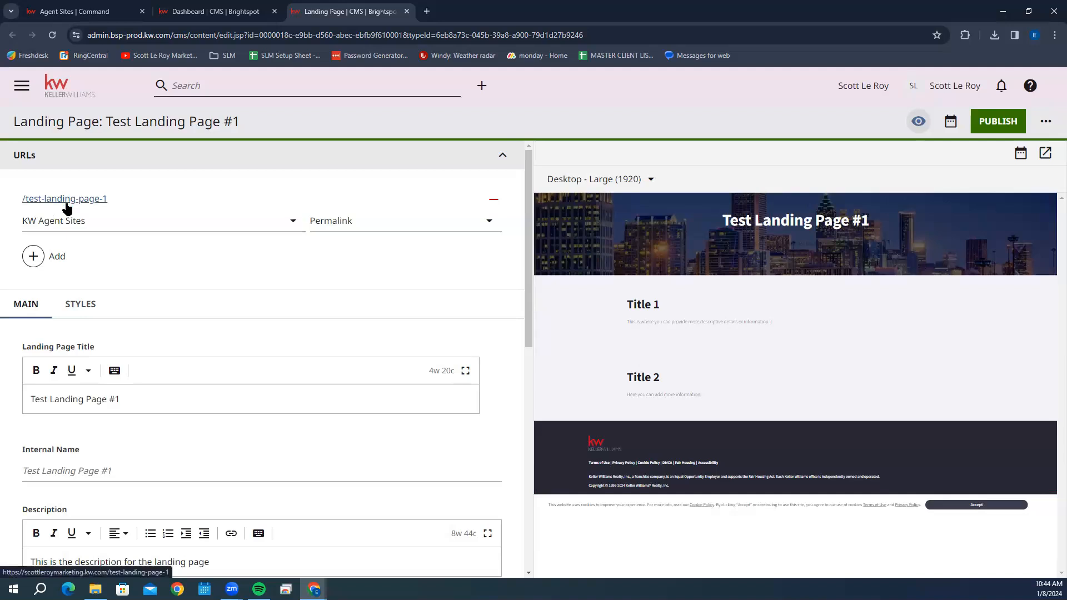